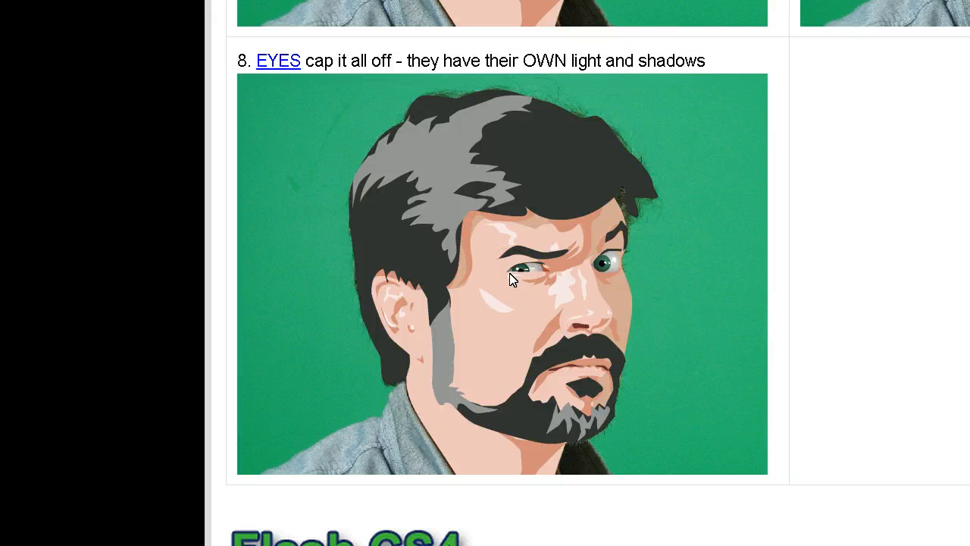
Delete every drawing layer, leaving only the Ref layer.
scroll(down, 3)
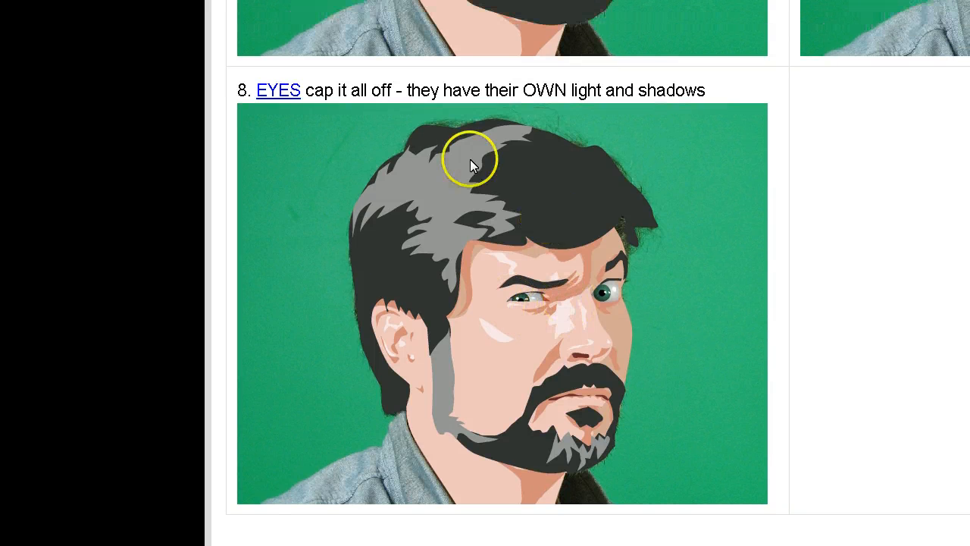
scroll(down, 3)
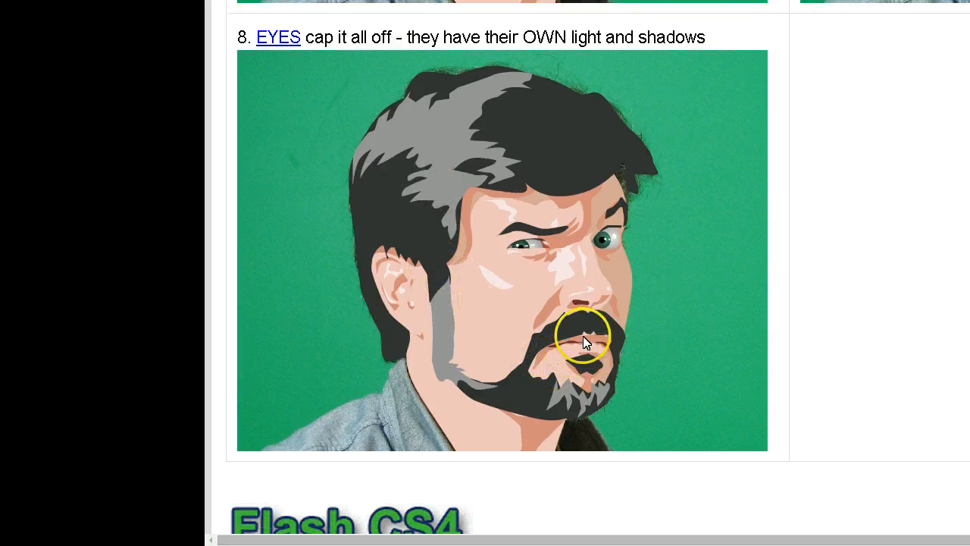
mouse_move(542, 212)
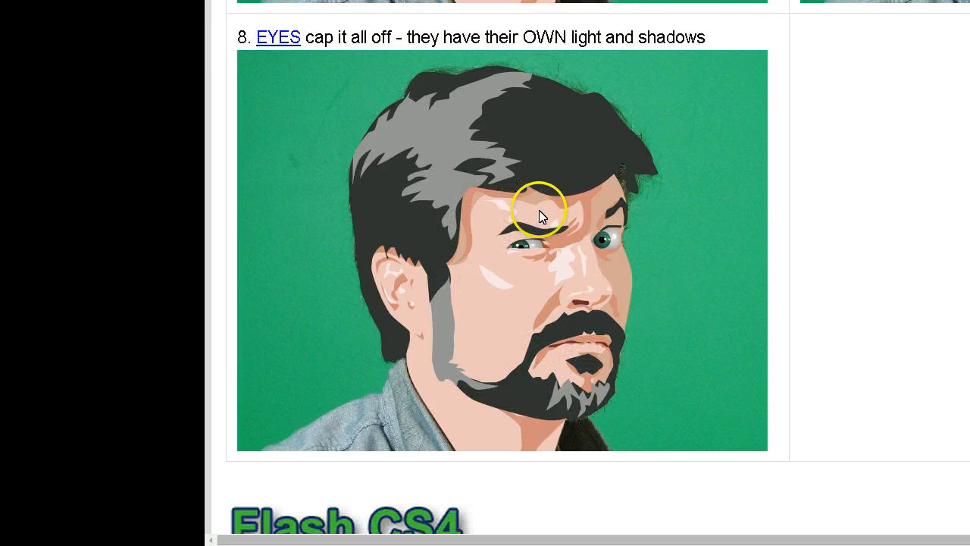
scroll(down, 3)
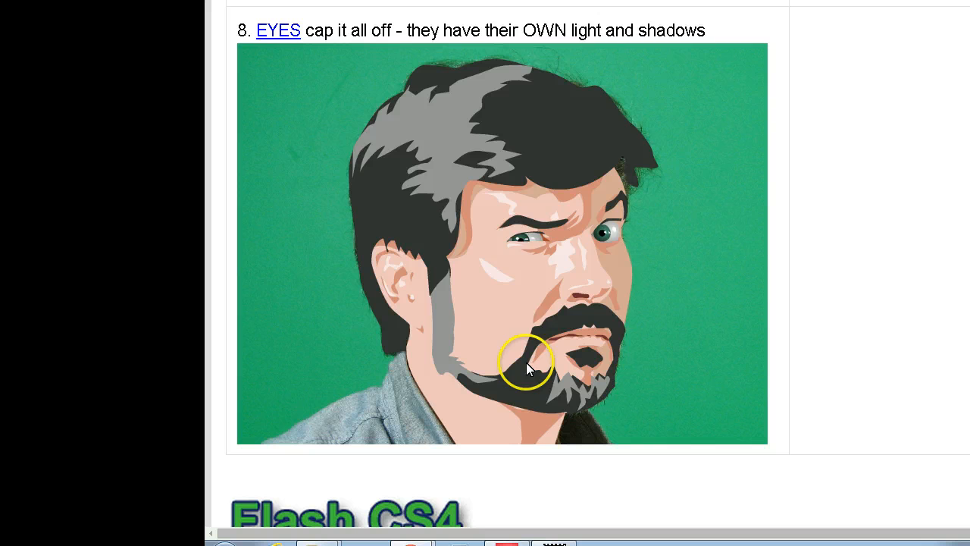
mouse_move(506, 357)
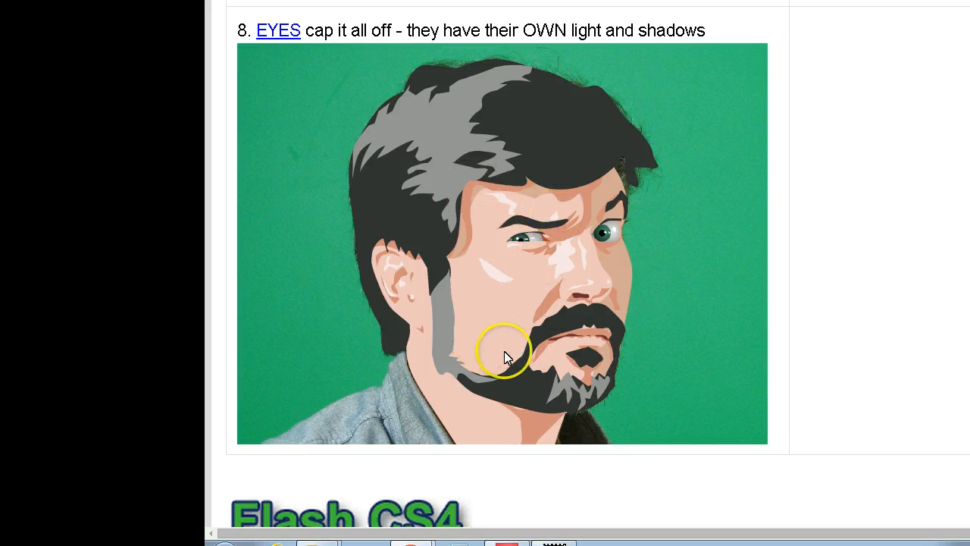
mouse_move(514, 277)
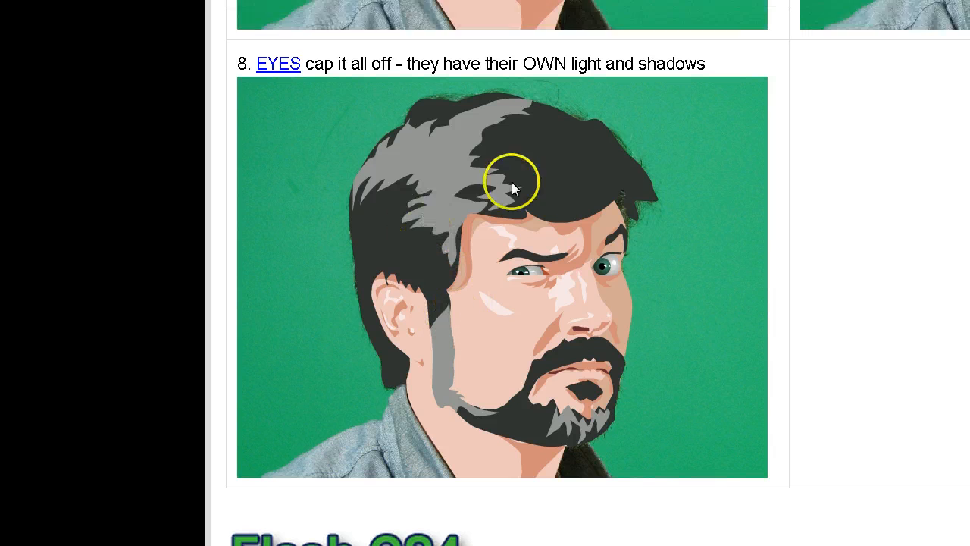
scroll(down, 3)
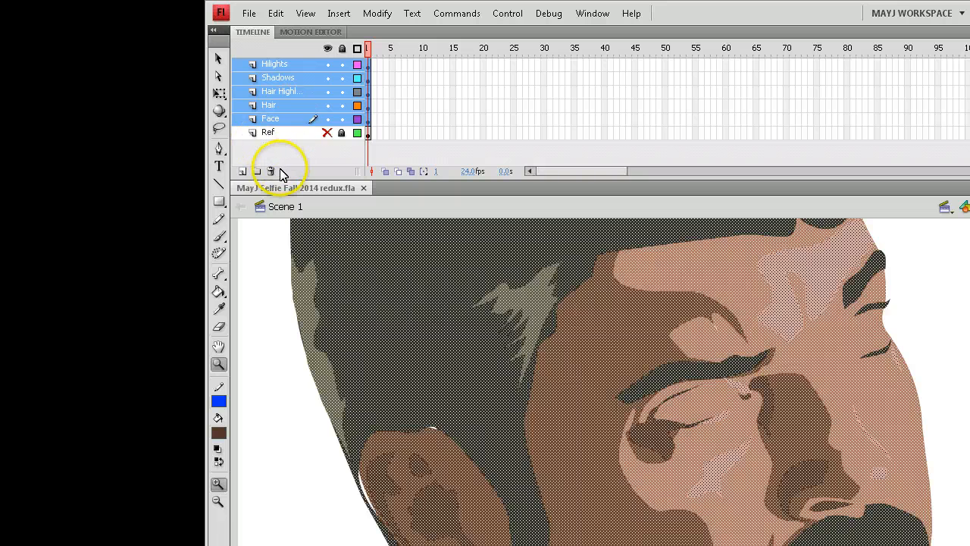
click(271, 171)
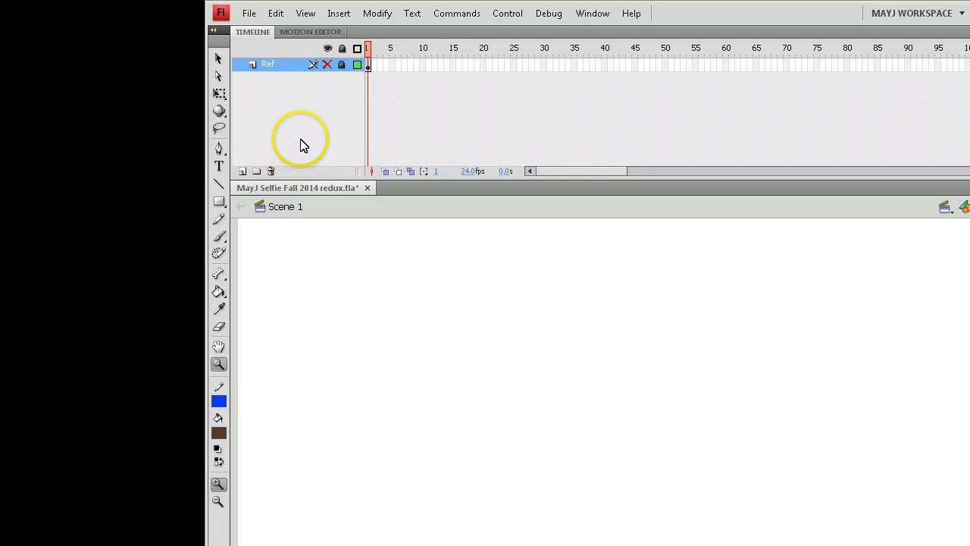
click(341, 64)
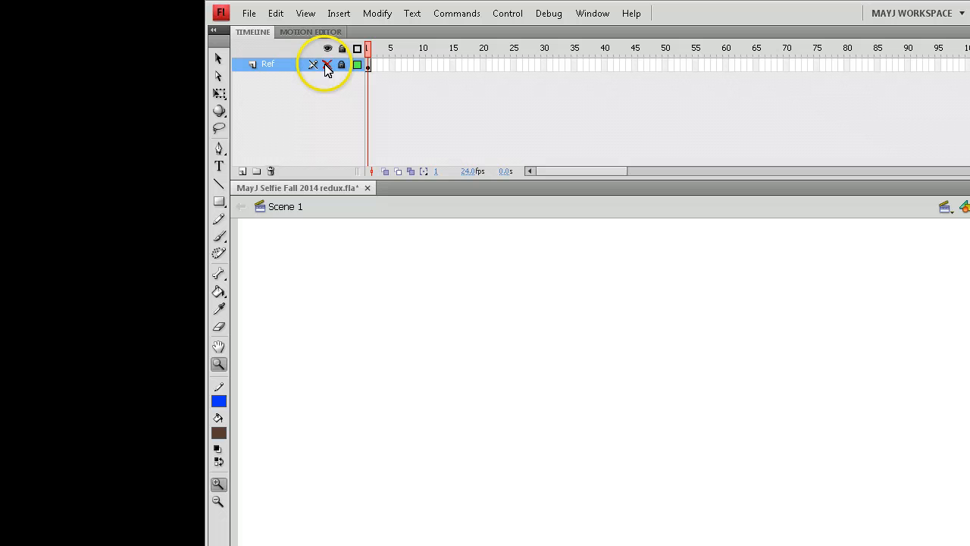
Make the Ref layer's reference photo visible and add a new empty layer.
click(327, 64)
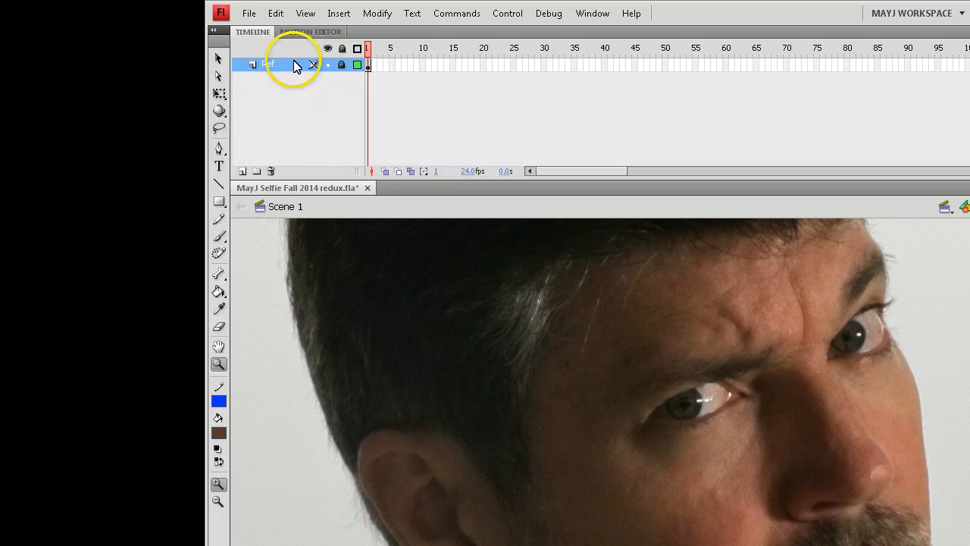
click(248, 13)
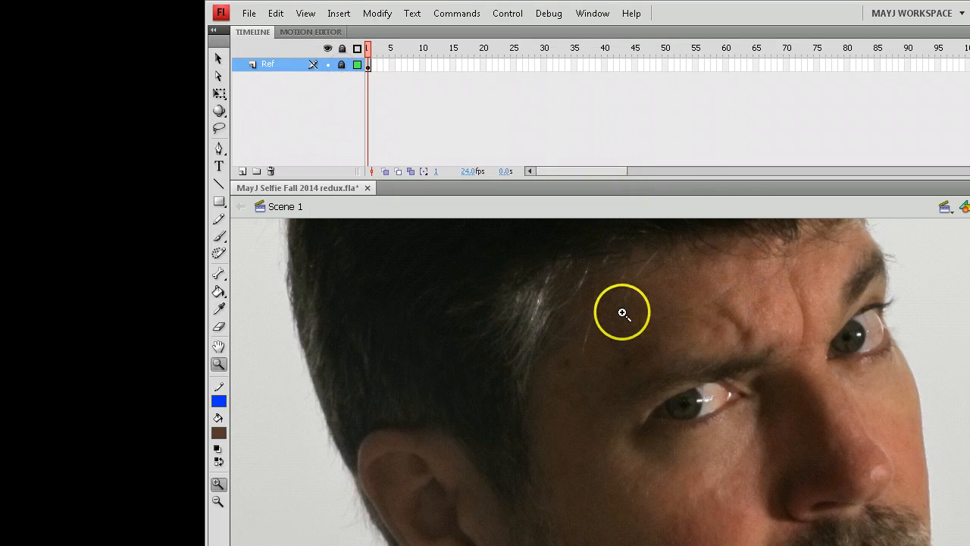
click(242, 170)
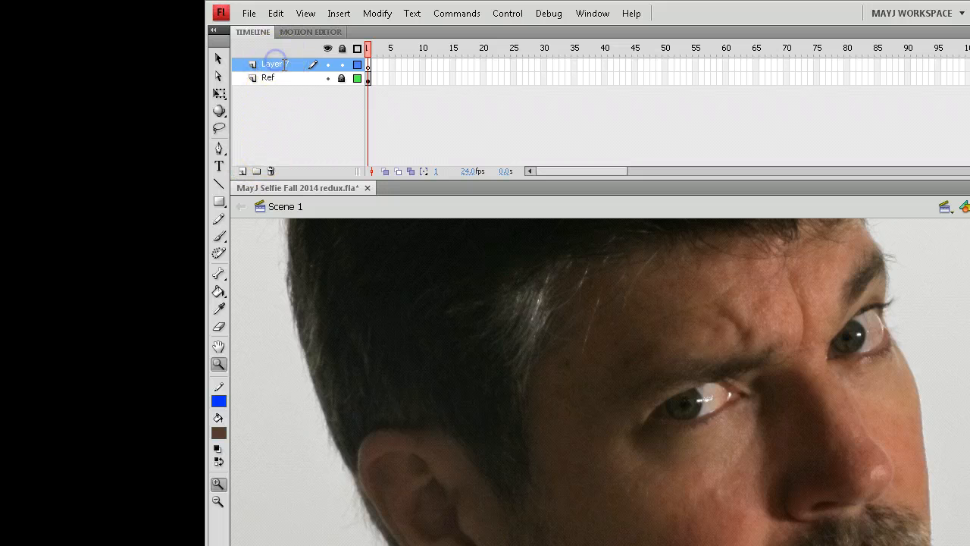
Name the new layer 'Face'.
text(Face)
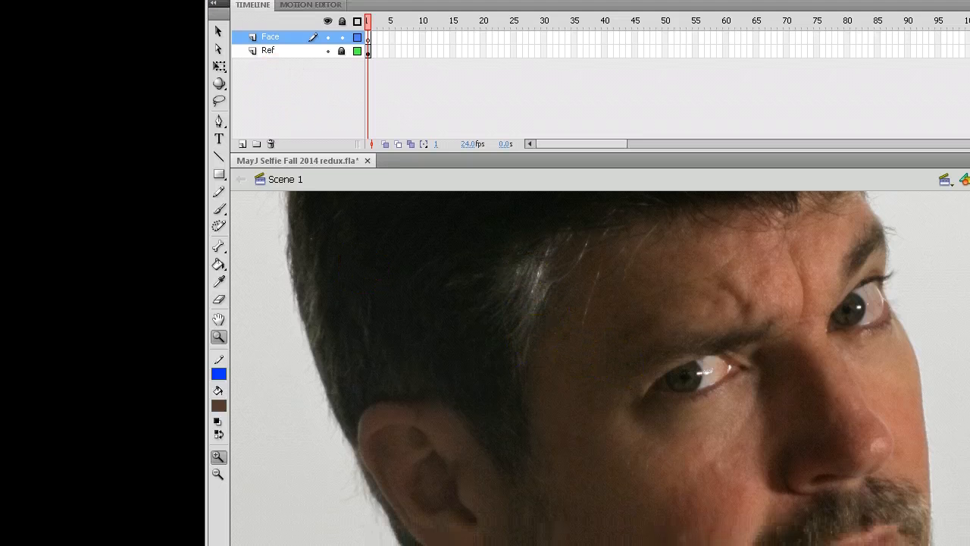
mouse_move(219, 239)
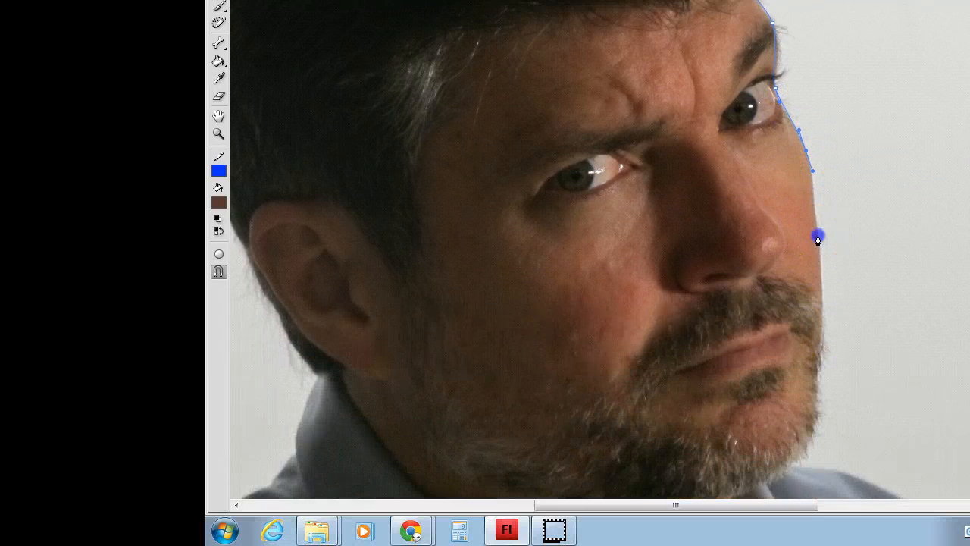
Pen-trace down the cheek, along the jaw, up the neck and over the ear.
click(821, 351)
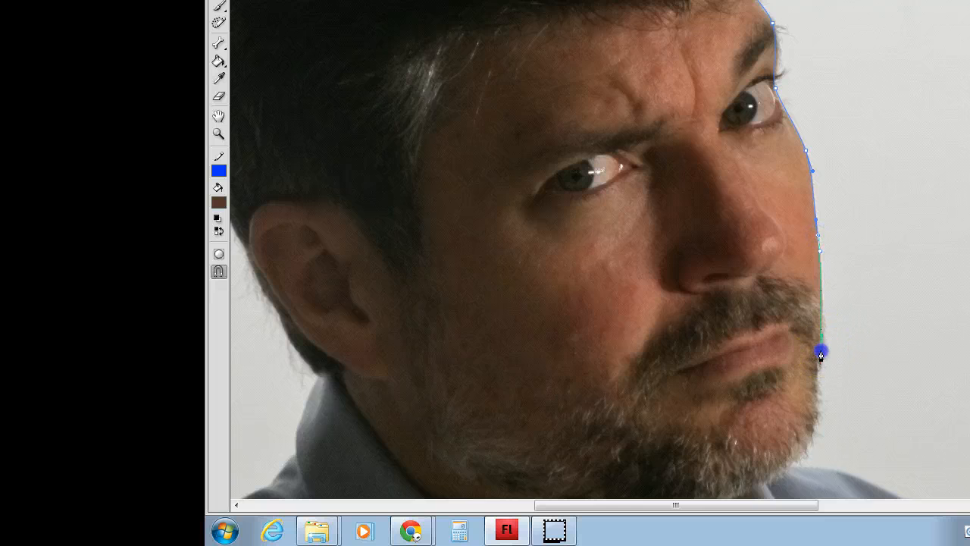
scroll(down, 3)
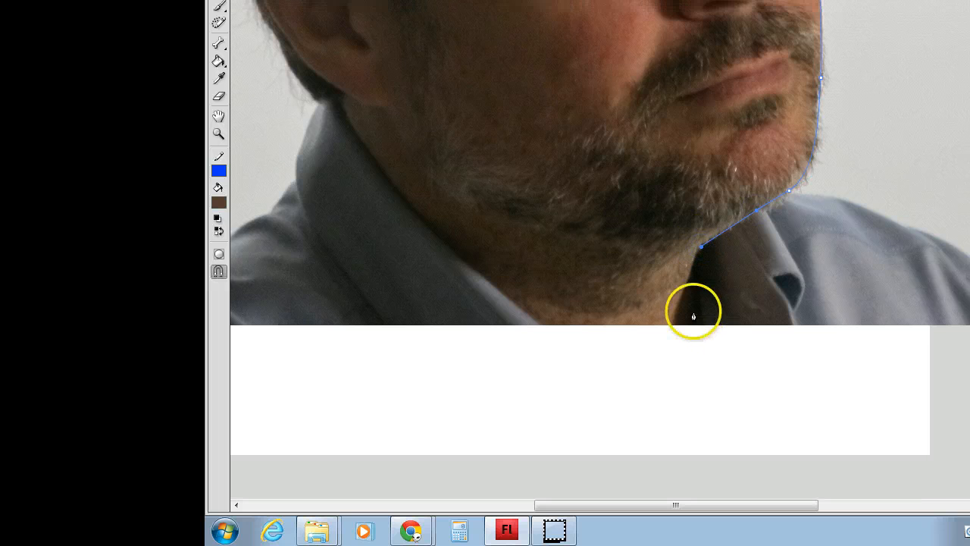
click(693, 313)
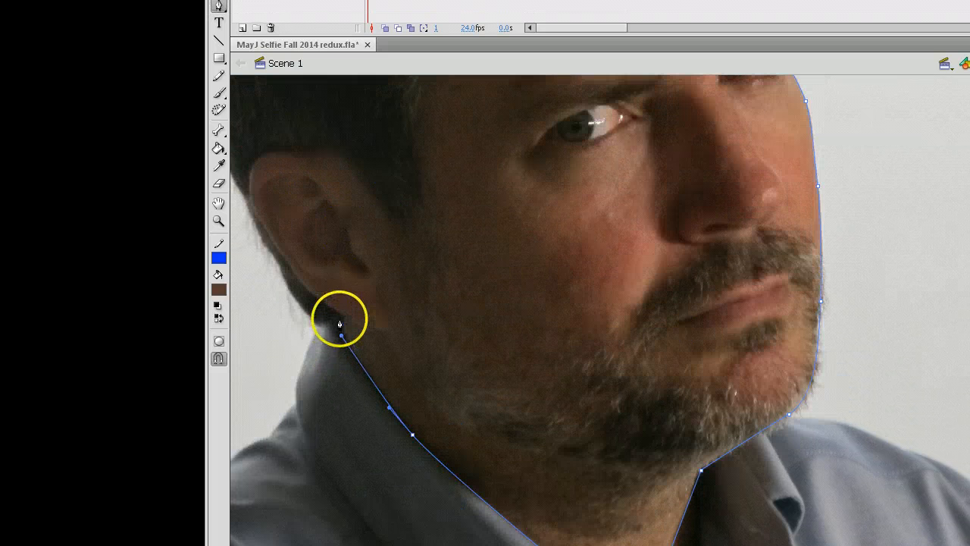
drag(340, 324, 661, 328)
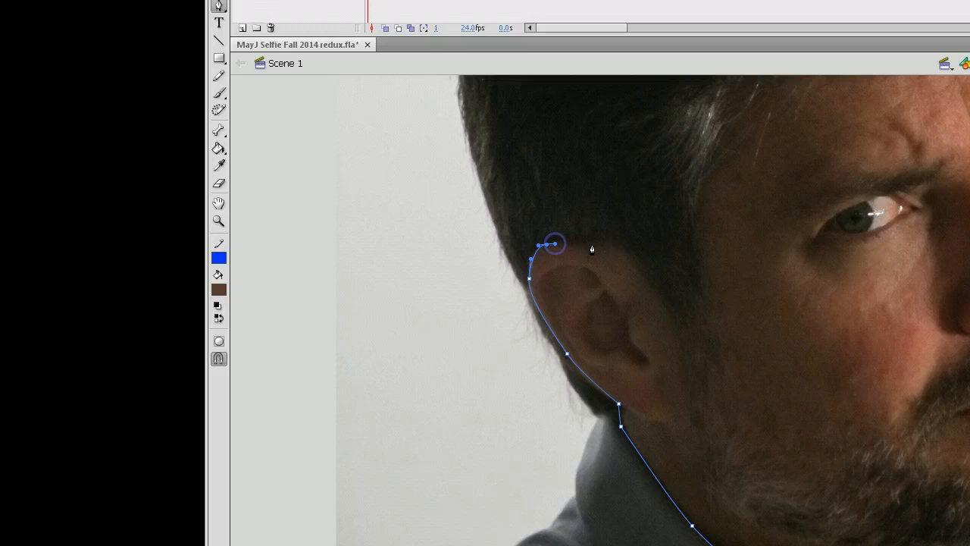
drag(553, 243, 605, 243)
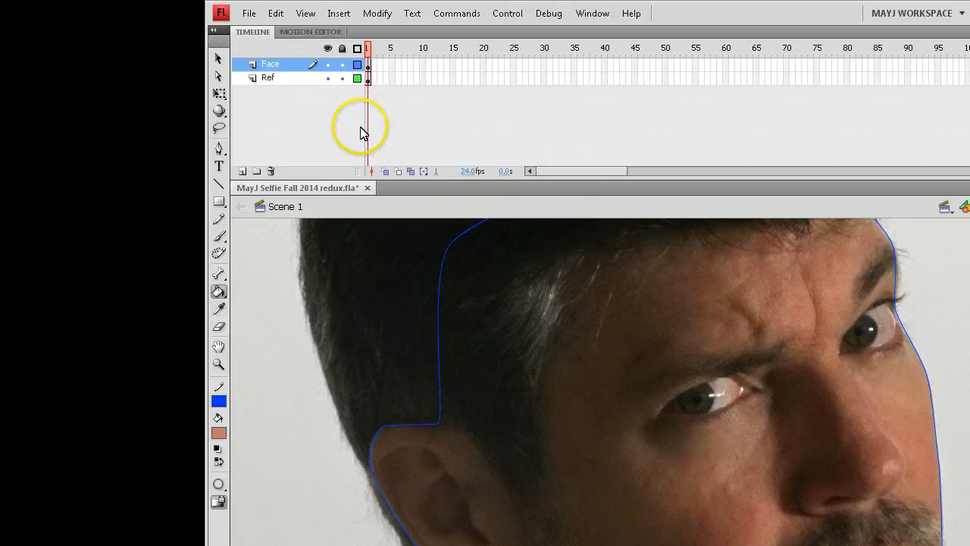
mouse_move(682, 322)
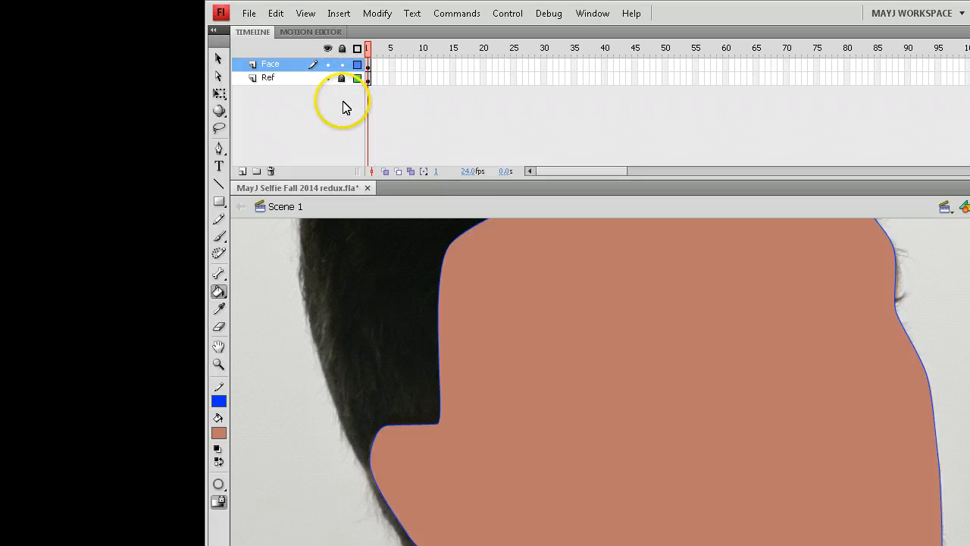
Show the skin-filled Face layer as outlines over the reference photo.
click(328, 77)
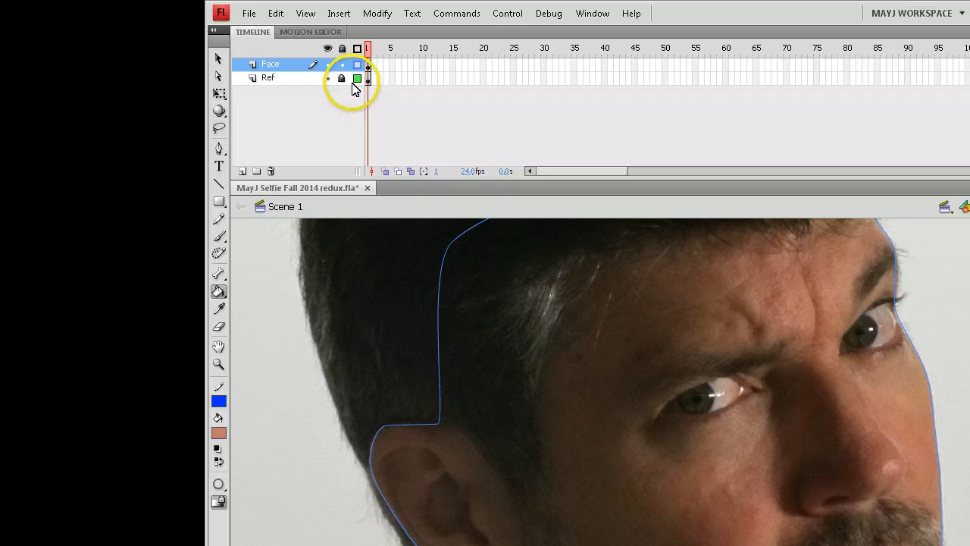
click(341, 63)
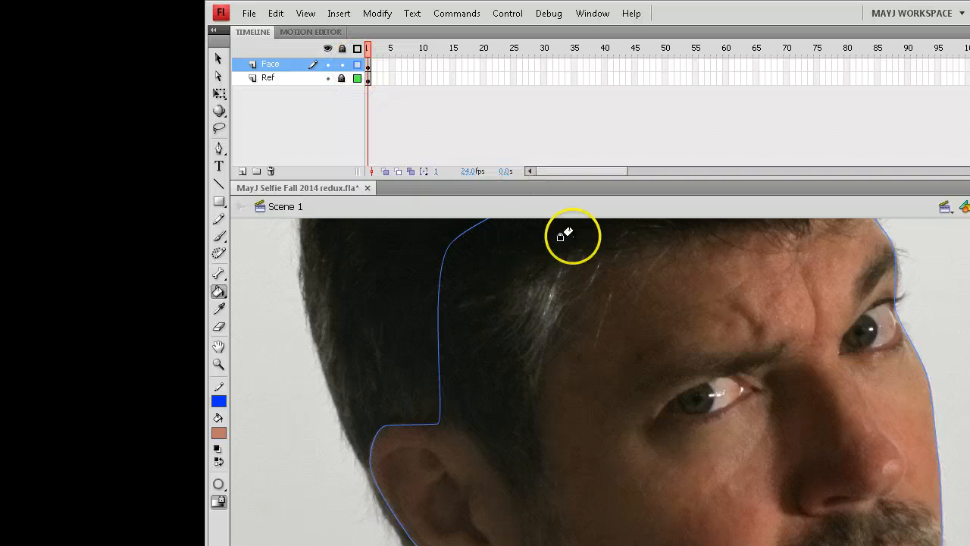
mouse_move(599, 222)
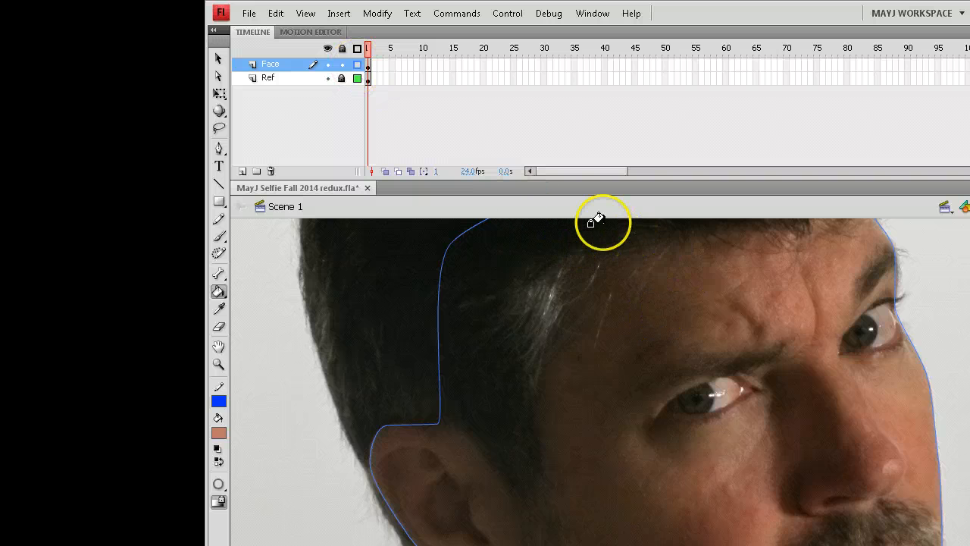
mouse_move(794, 247)
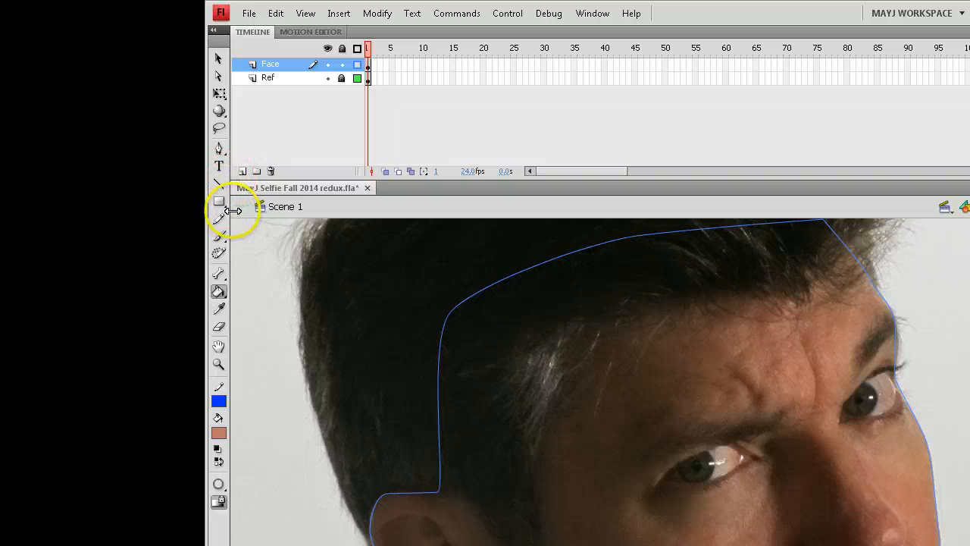
mouse_move(222, 306)
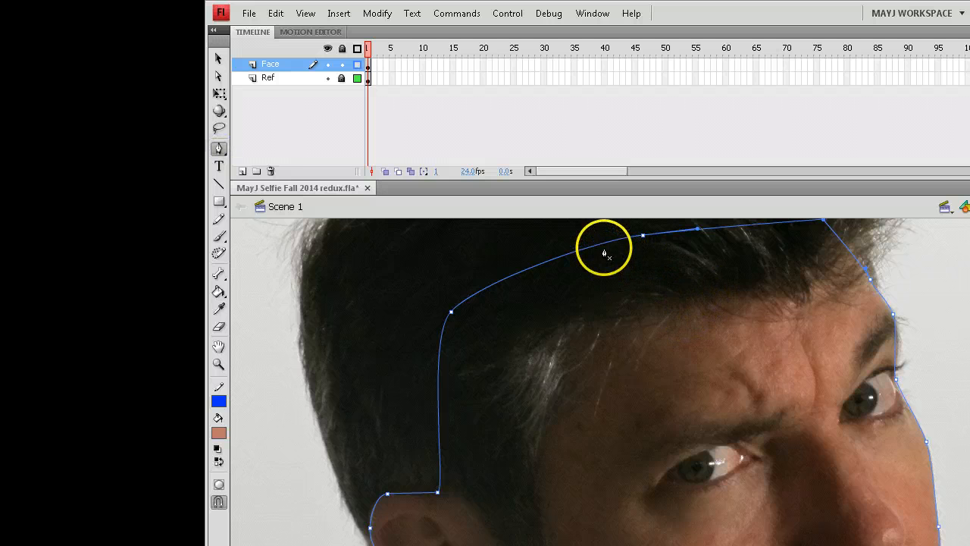
Add an anchor point on the forehead edge to follow the hairline.
click(600, 245)
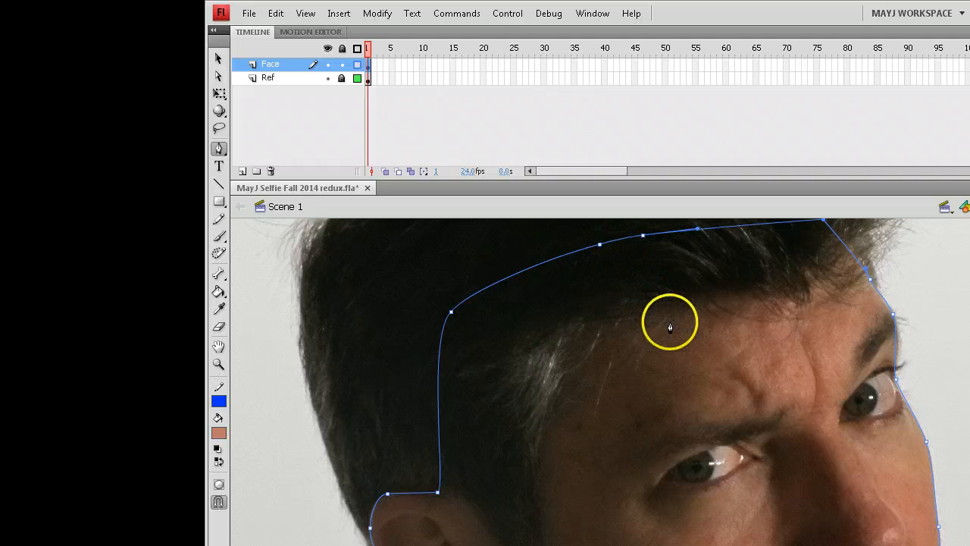
mouse_move(663, 337)
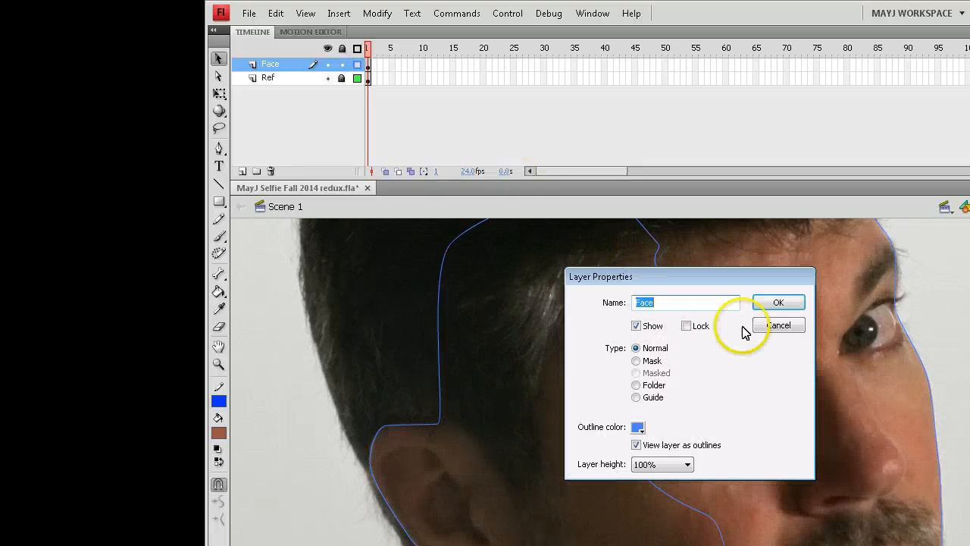
Confirm the Face layer's outline view and begin a path along the nose side.
click(779, 302)
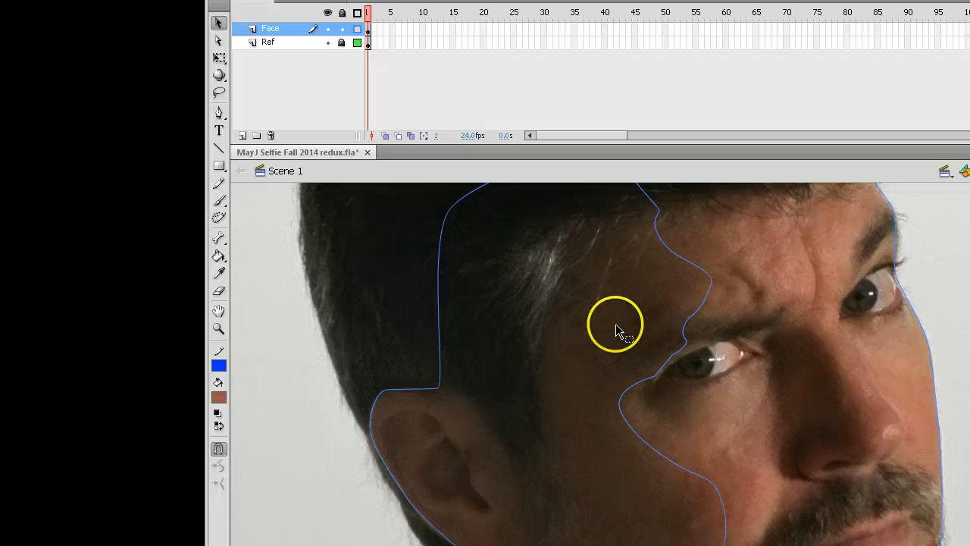
drag(614, 330, 728, 341)
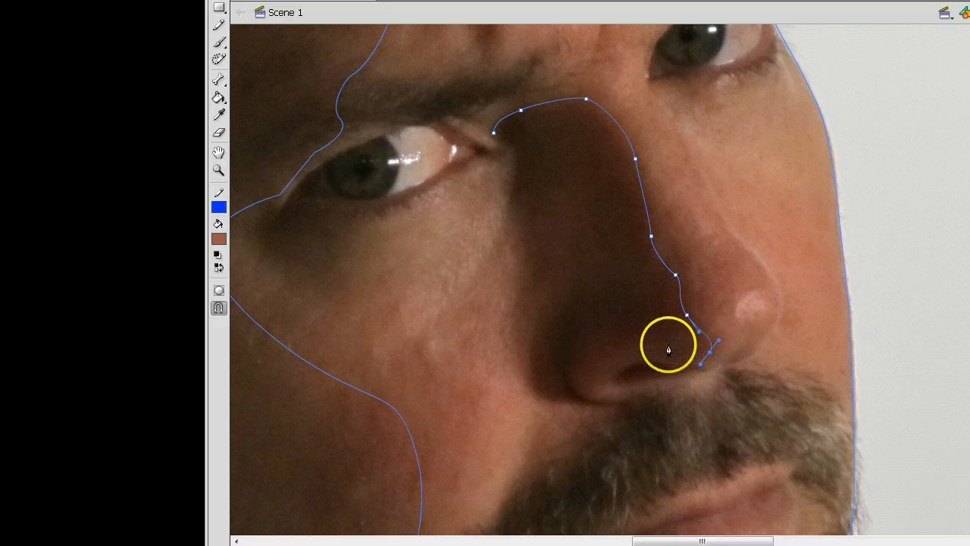
Close the nose shadow shape under the nostril and back up the nose.
click(669, 349)
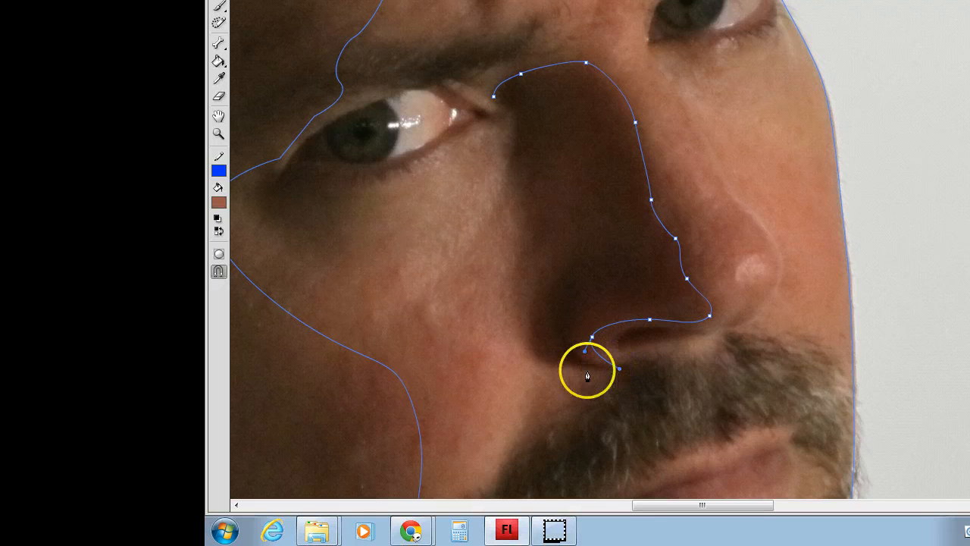
mouse_move(590, 343)
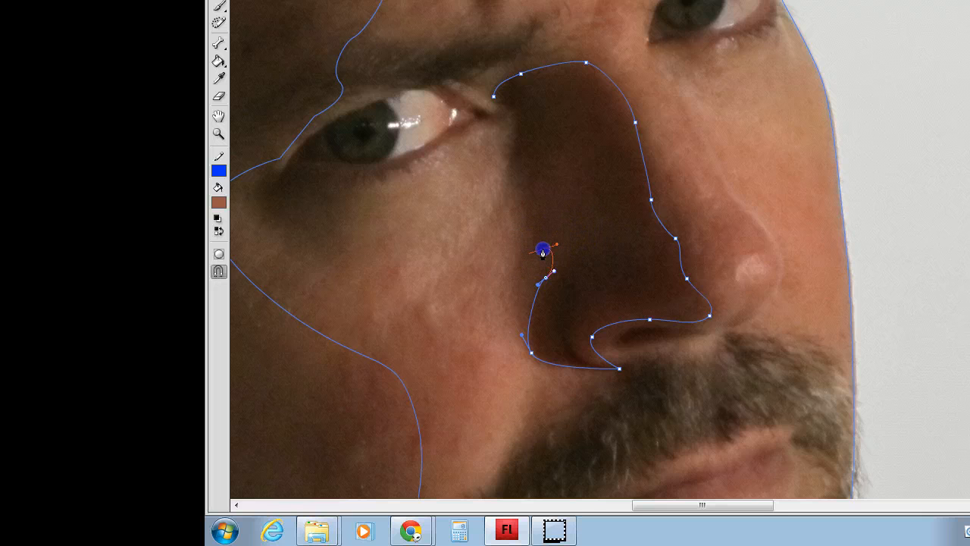
drag(542, 249, 518, 188)
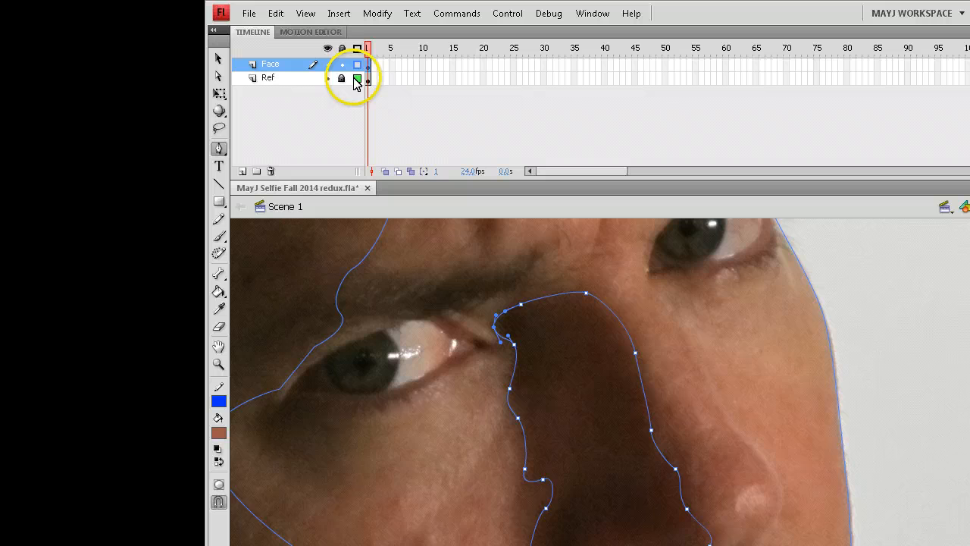
Trace the under-eye shadow from the inner corner along the lower eyelid to the outer corner.
click(357, 64)
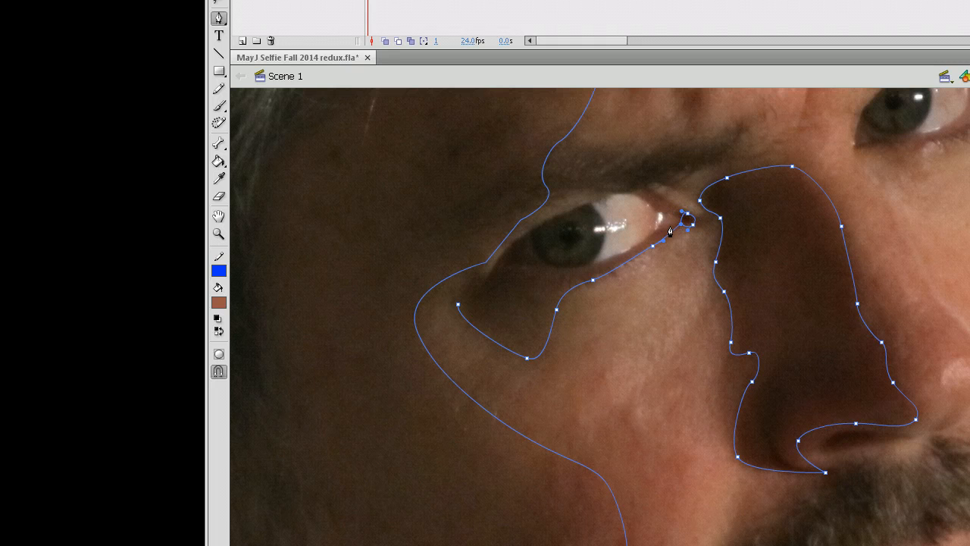
drag(668, 231, 614, 261)
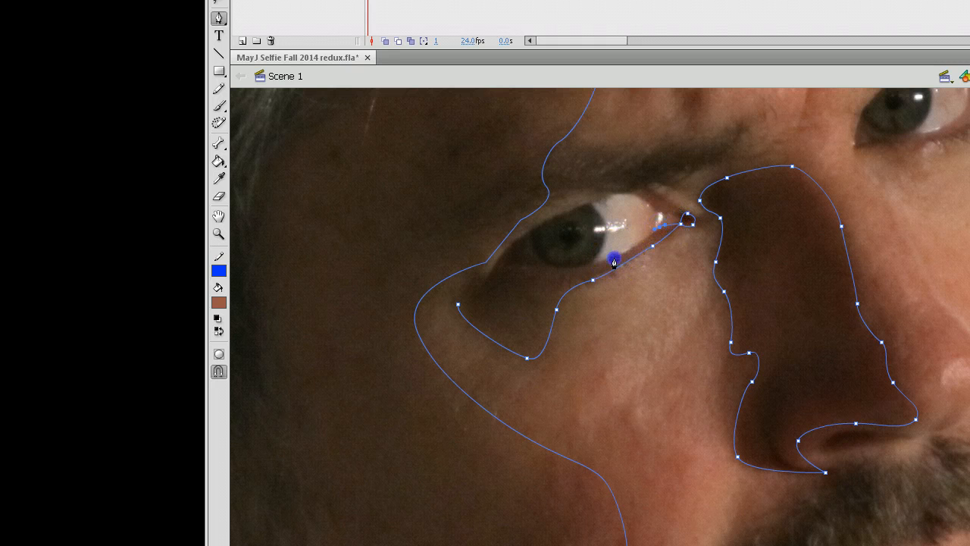
drag(614, 262, 538, 270)
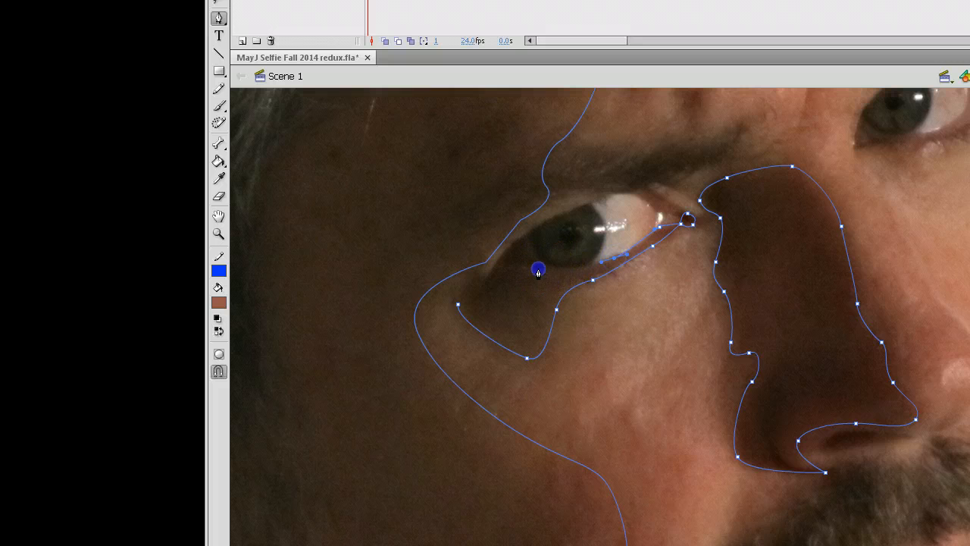
drag(538, 269, 493, 269)
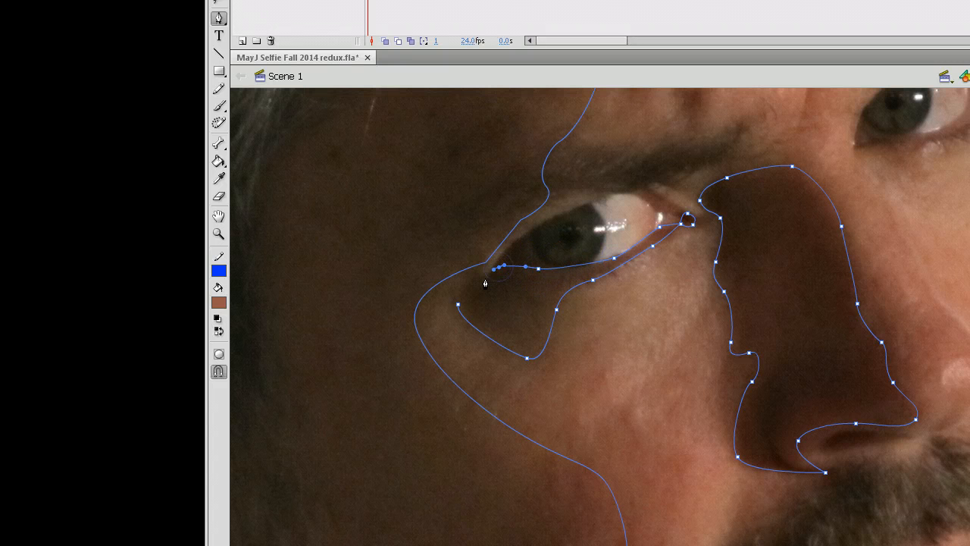
click(478, 271)
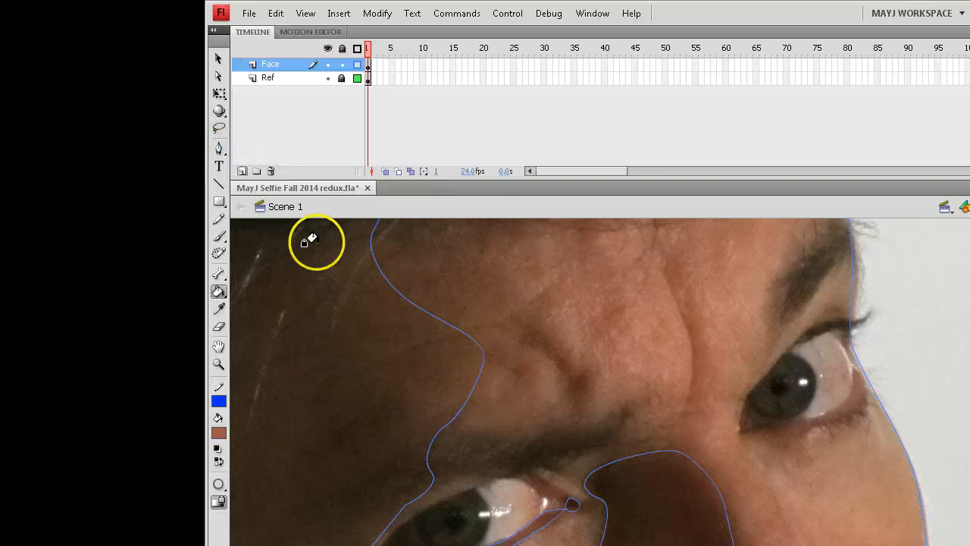
mouse_move(280, 148)
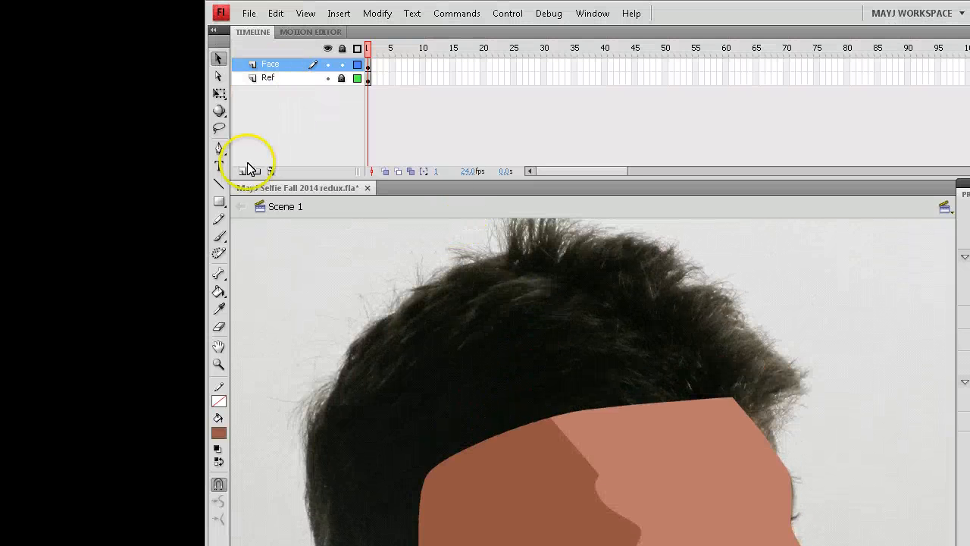
Create a layer named 'Hair' and hide the Face layer.
click(242, 170)
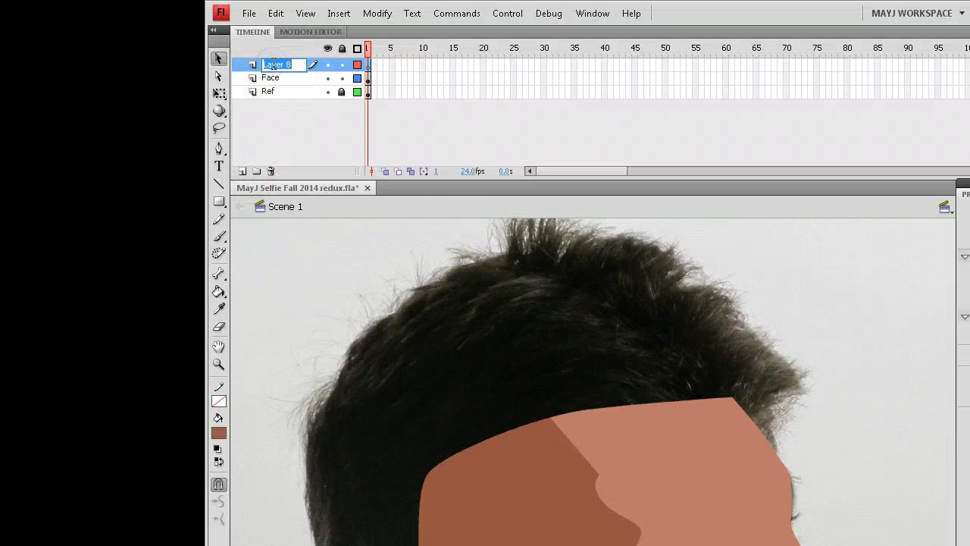
text(Hair)
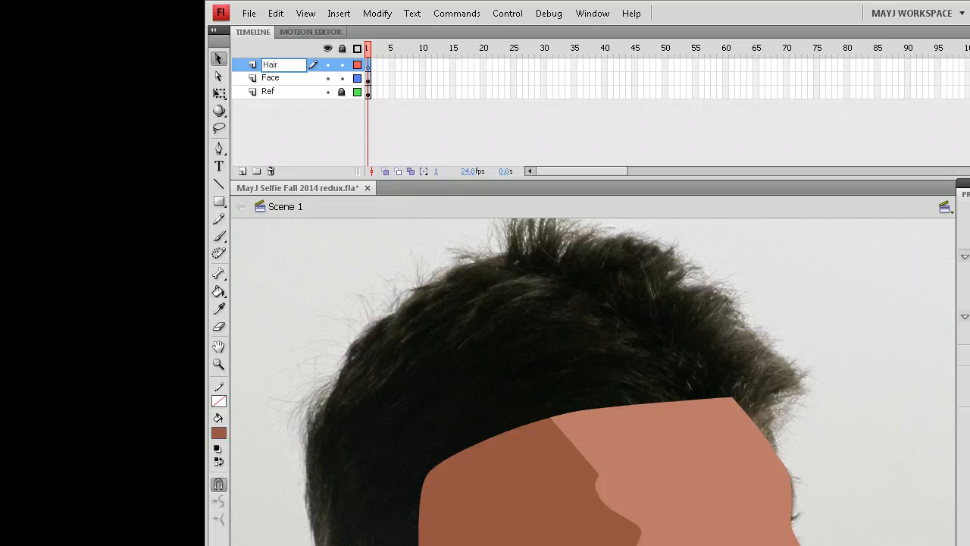
click(270, 65)
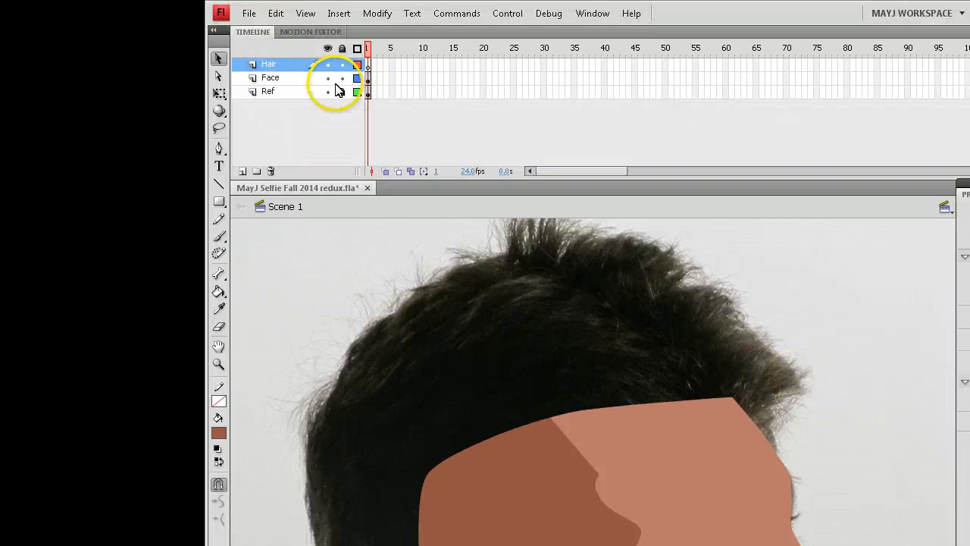
click(327, 77)
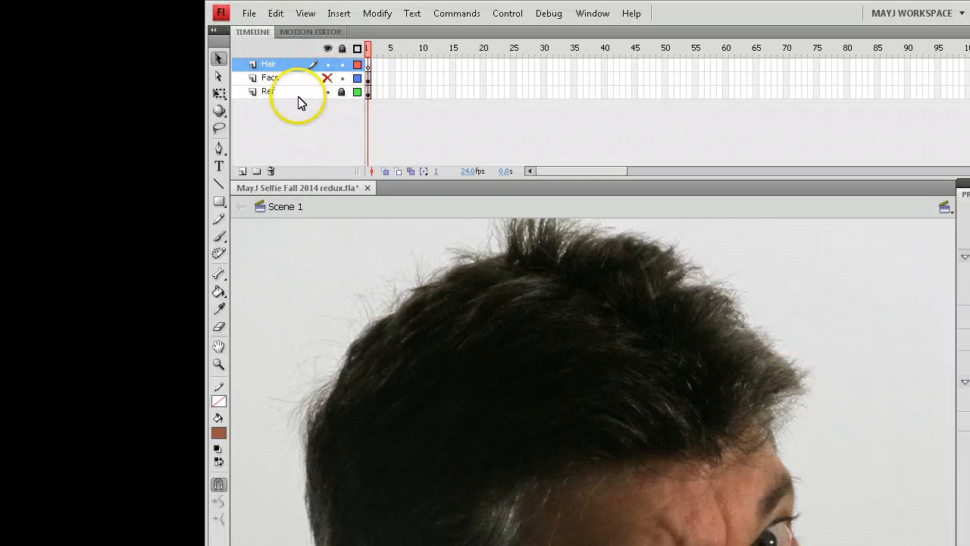
mouse_move(220, 269)
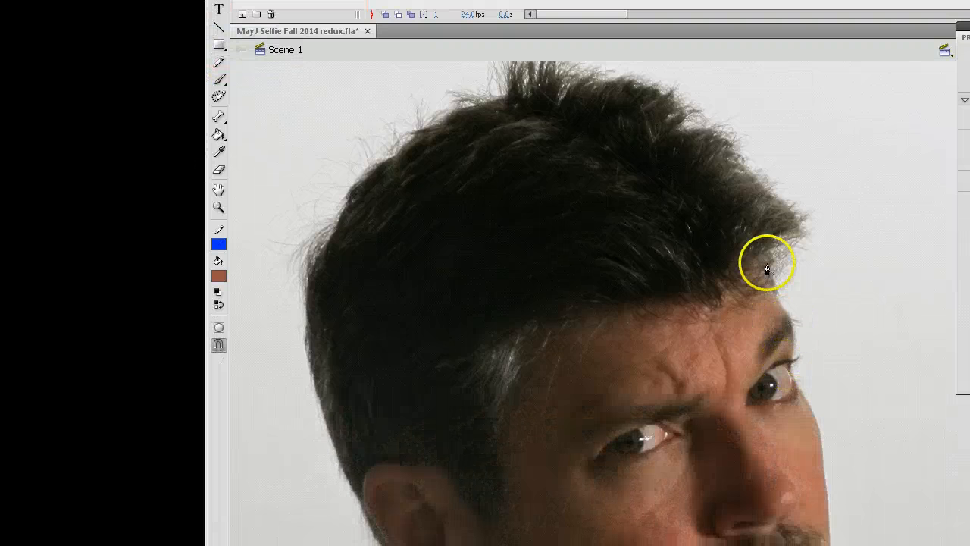
Pen-trace the hair edge from the right hairline up and across the crown.
click(737, 277)
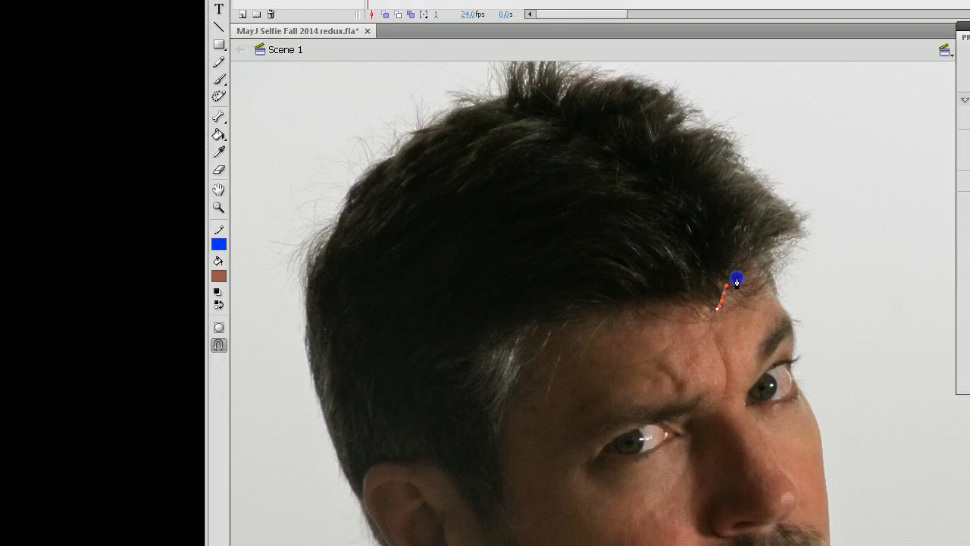
drag(735, 277, 796, 239)
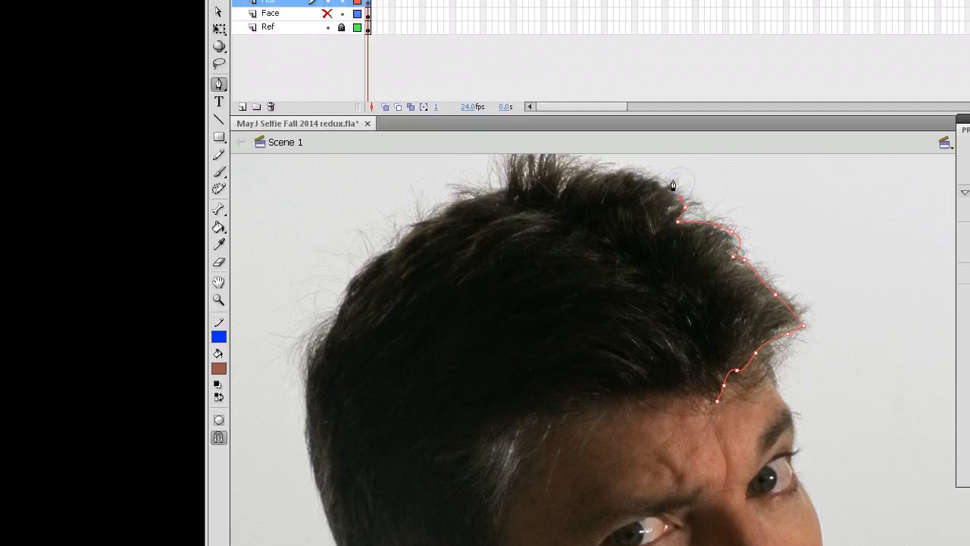
click(620, 184)
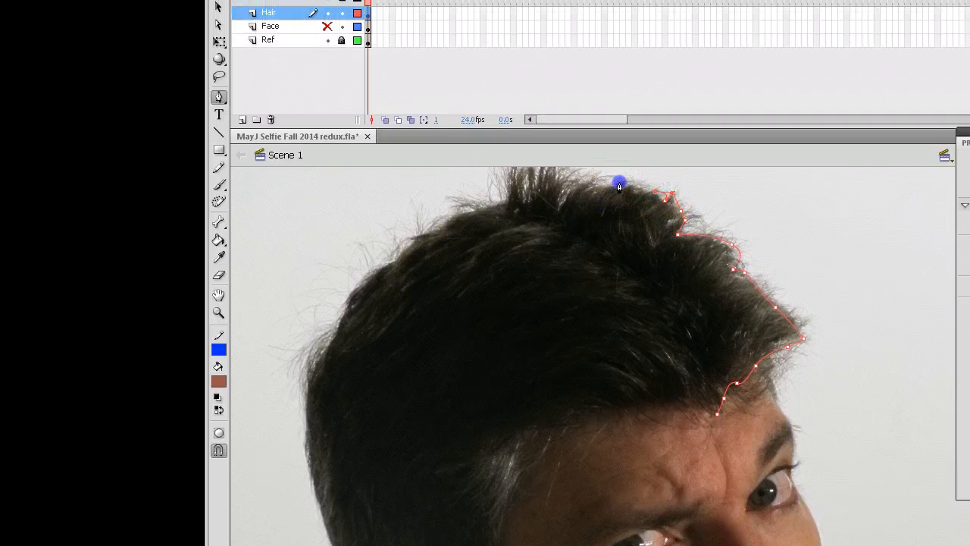
drag(619, 183, 561, 206)
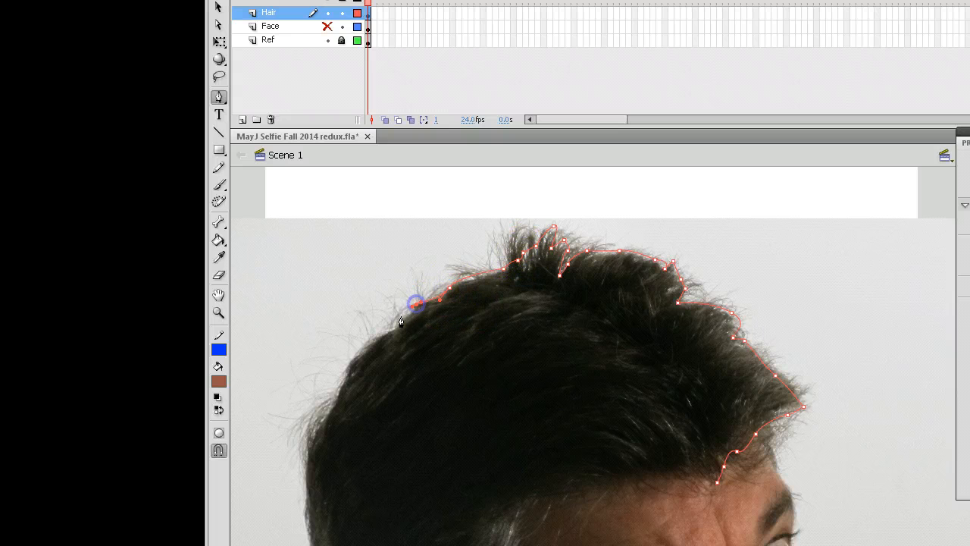
scroll(down, 3)
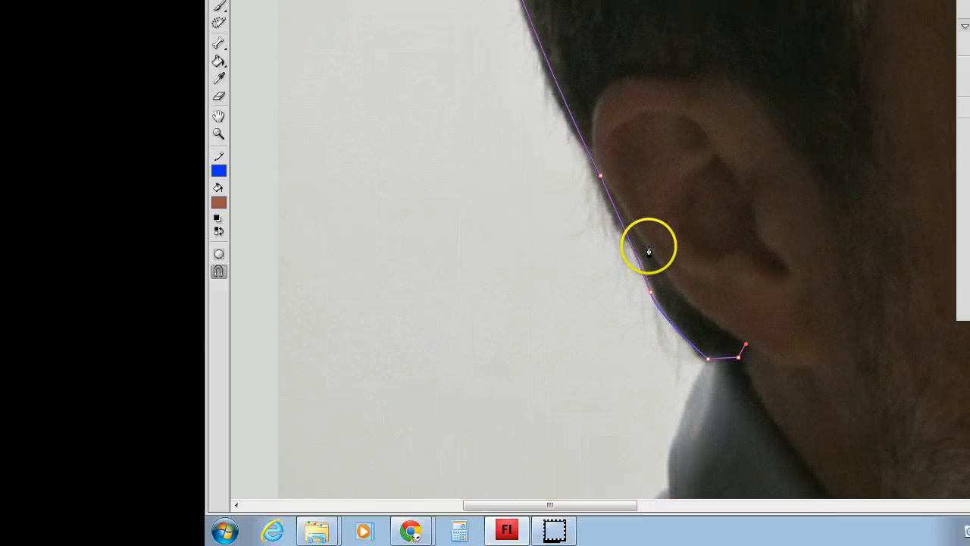
Pen-trace the hair outline around the back and over the top of the ear.
click(648, 249)
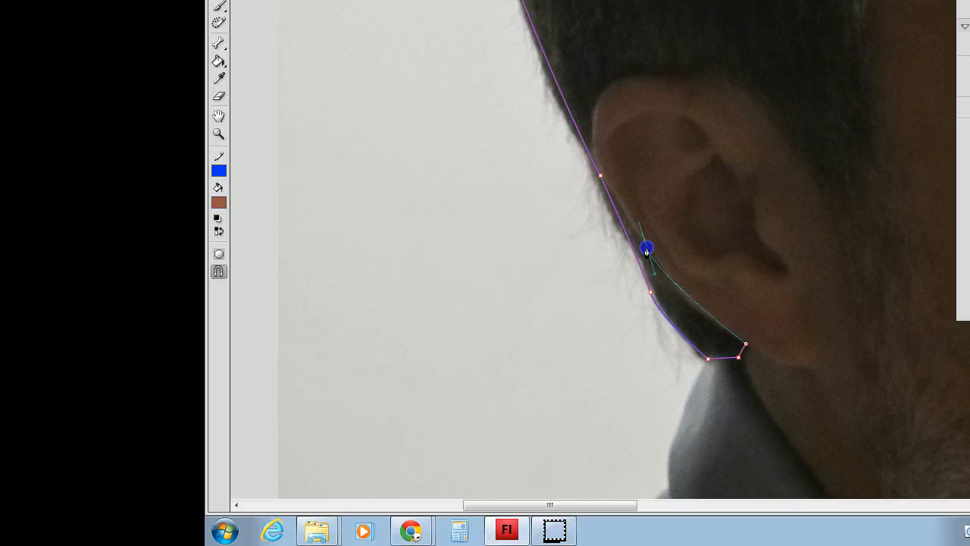
drag(647, 247, 621, 205)
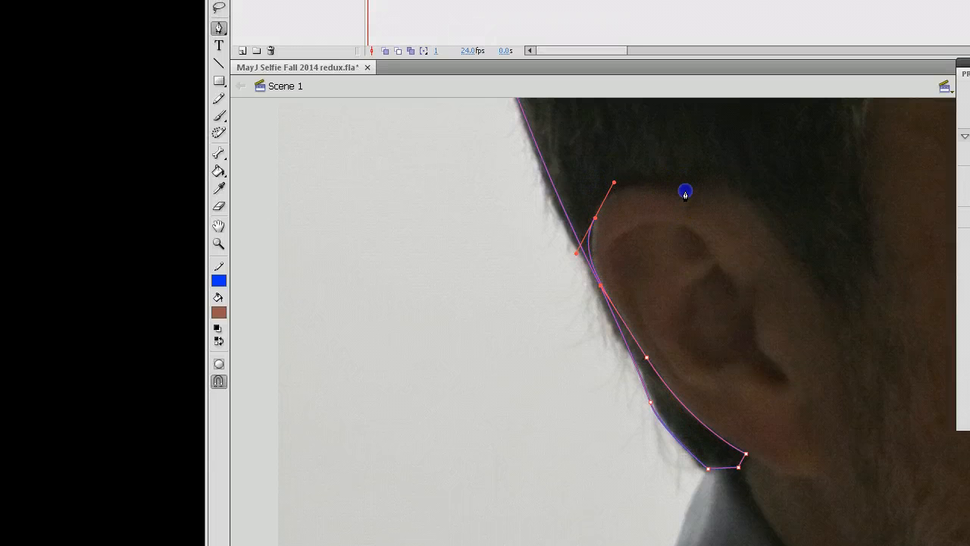
drag(685, 191, 736, 206)
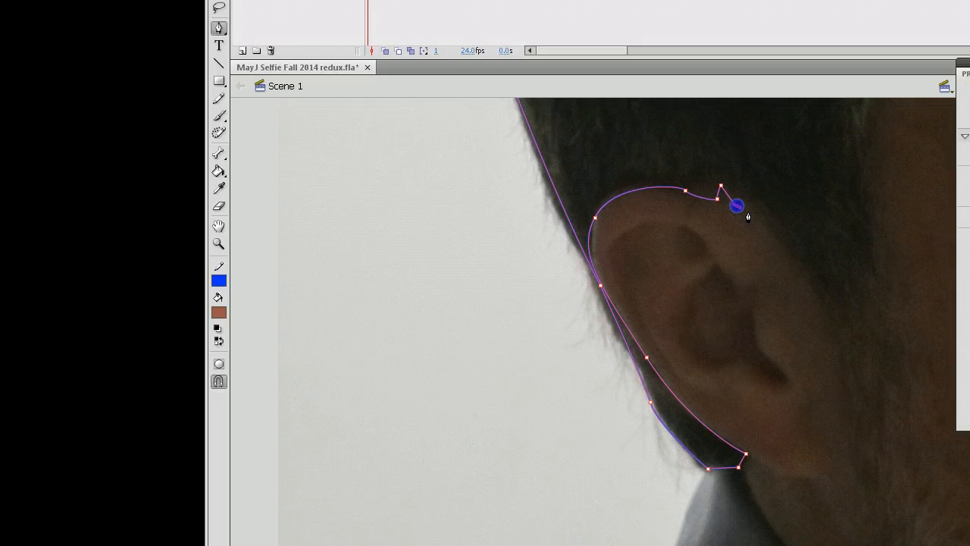
drag(737, 205, 799, 269)
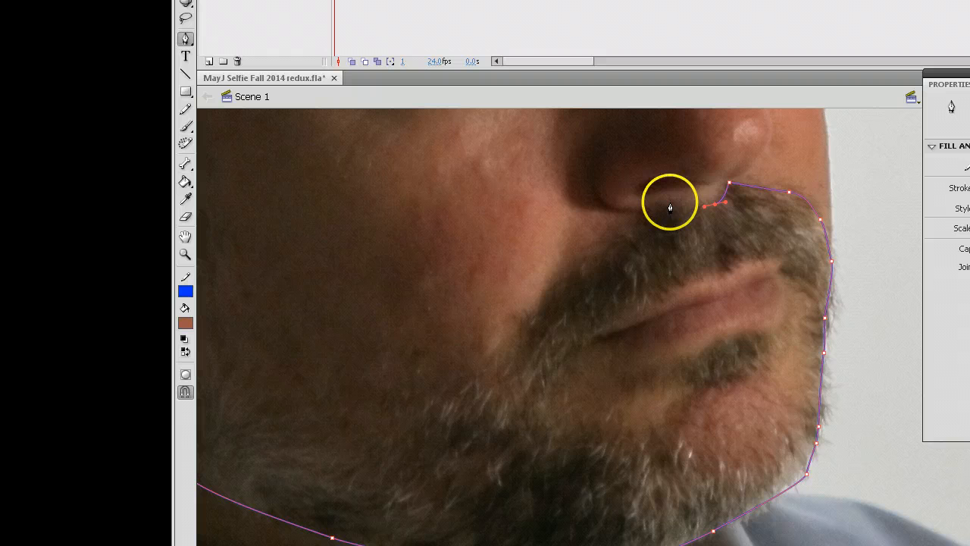
Add beard outline points under the nose and onto the cheek, and curve the temple hairline.
click(606, 254)
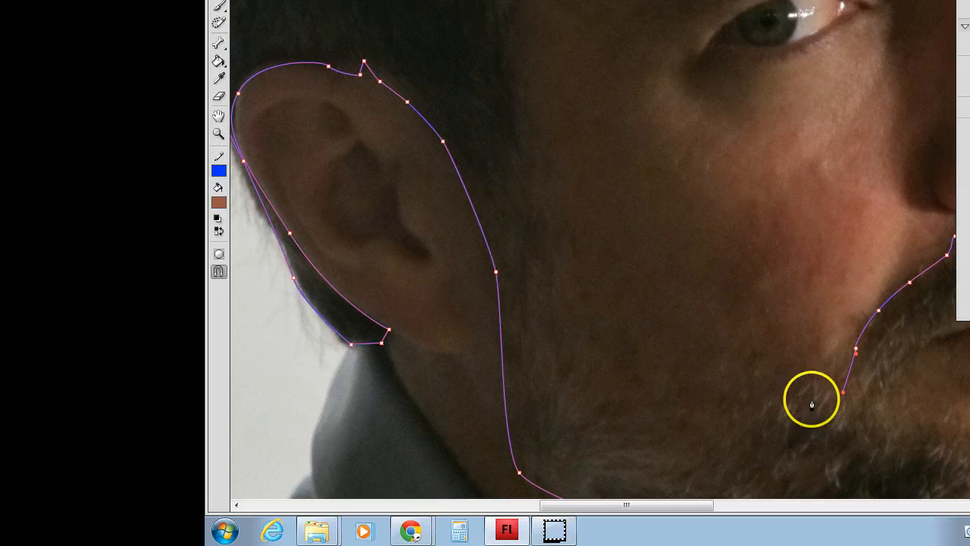
click(686, 422)
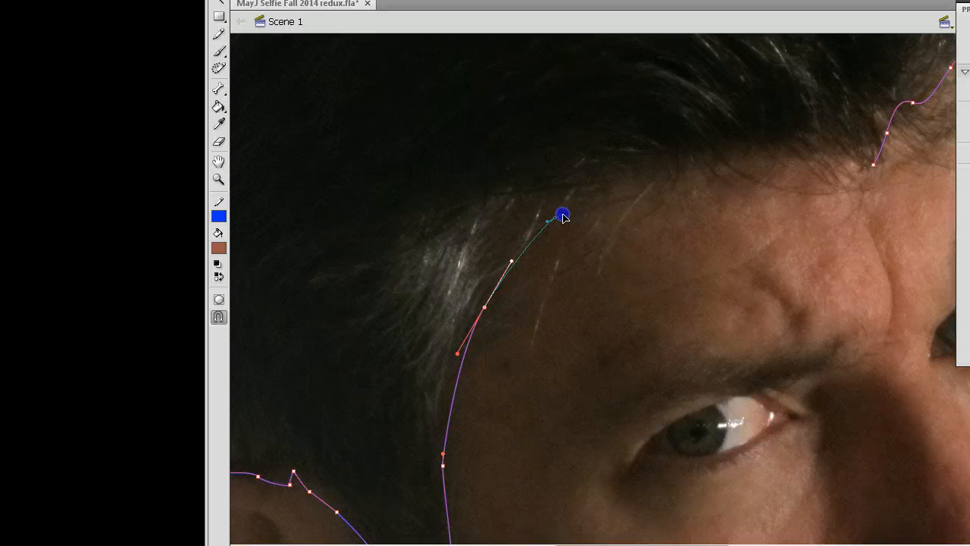
drag(562, 215, 717, 191)
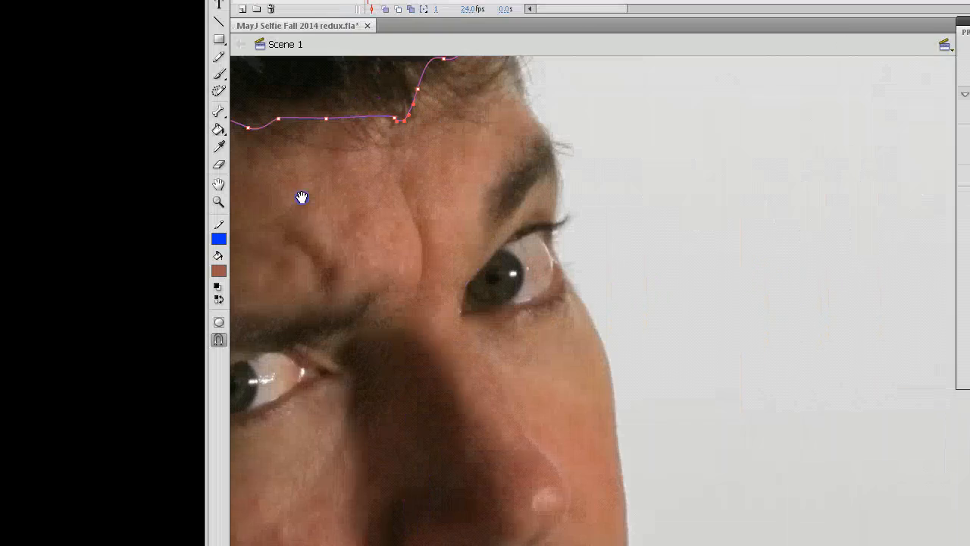
drag(301, 197, 555, 182)
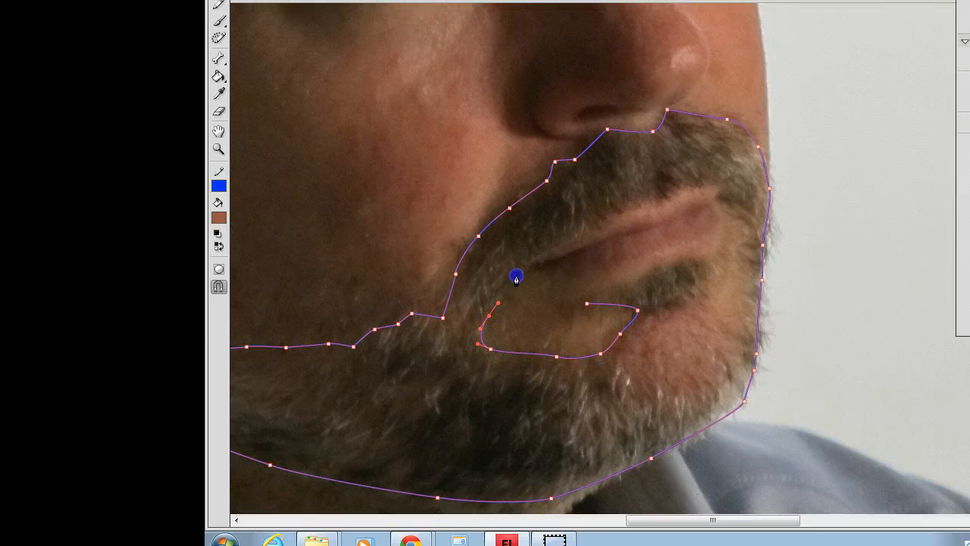
Trace the beard edge along the lower lip and close the chin patch outline.
drag(515, 275, 611, 214)
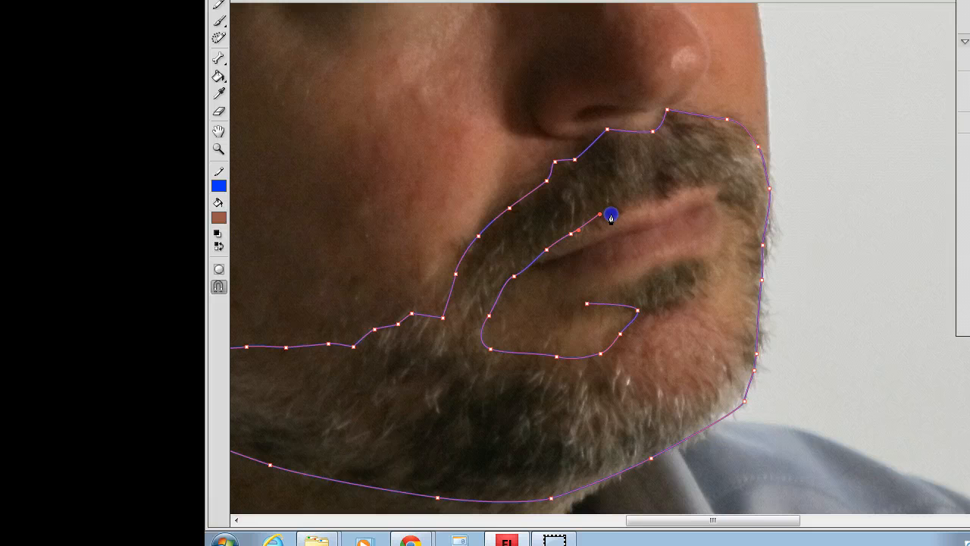
drag(610, 215, 663, 192)
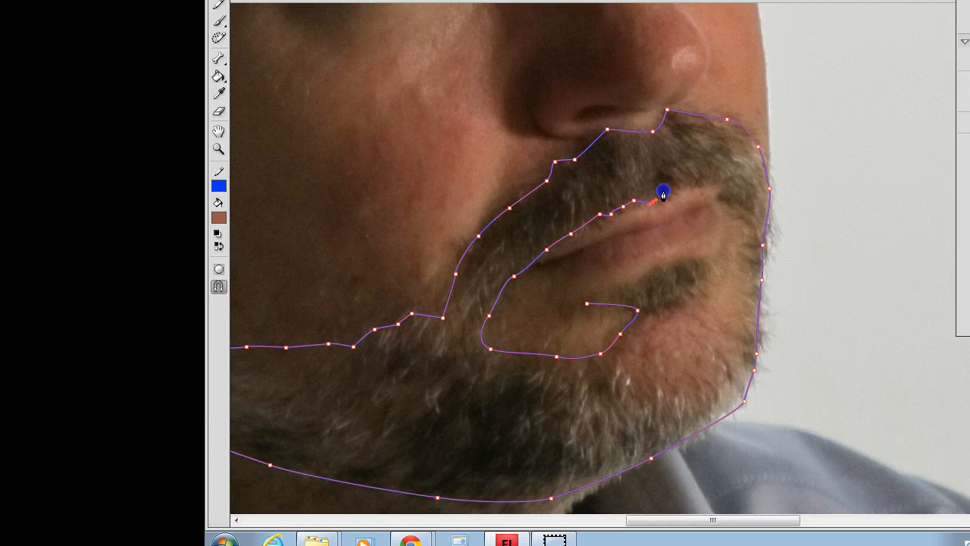
drag(664, 190, 713, 185)
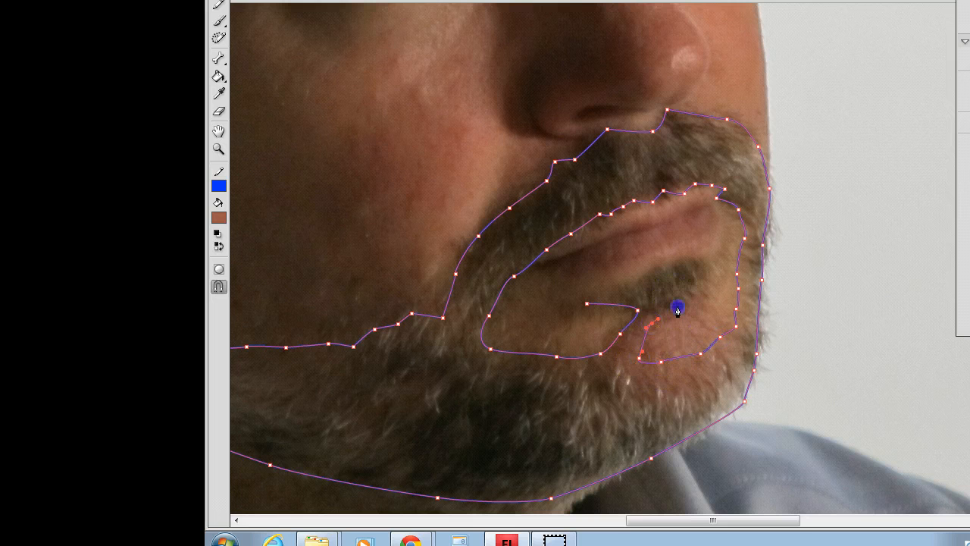
drag(677, 307, 681, 261)
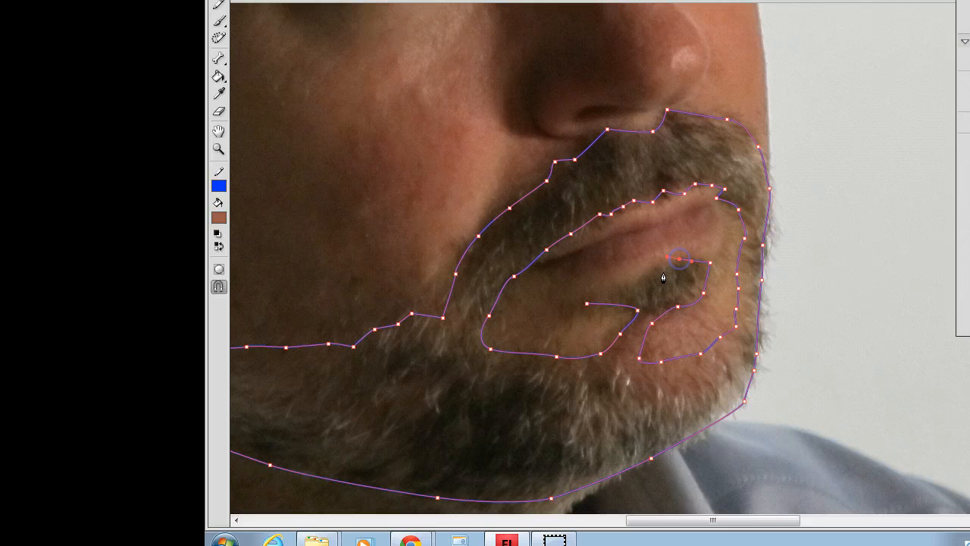
drag(683, 261, 603, 303)
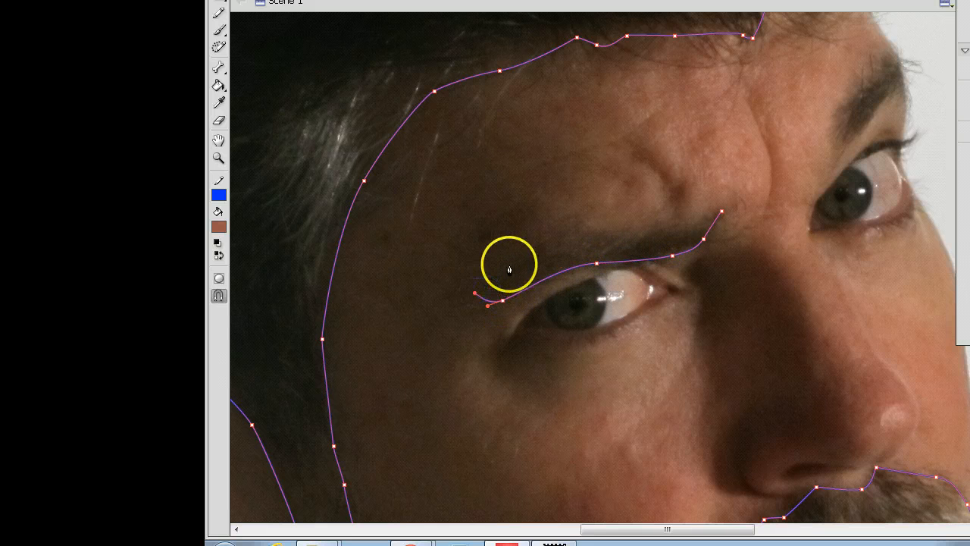
Curve the underside of the left eyebrow outline with the Pen tool.
drag(509, 267, 664, 234)
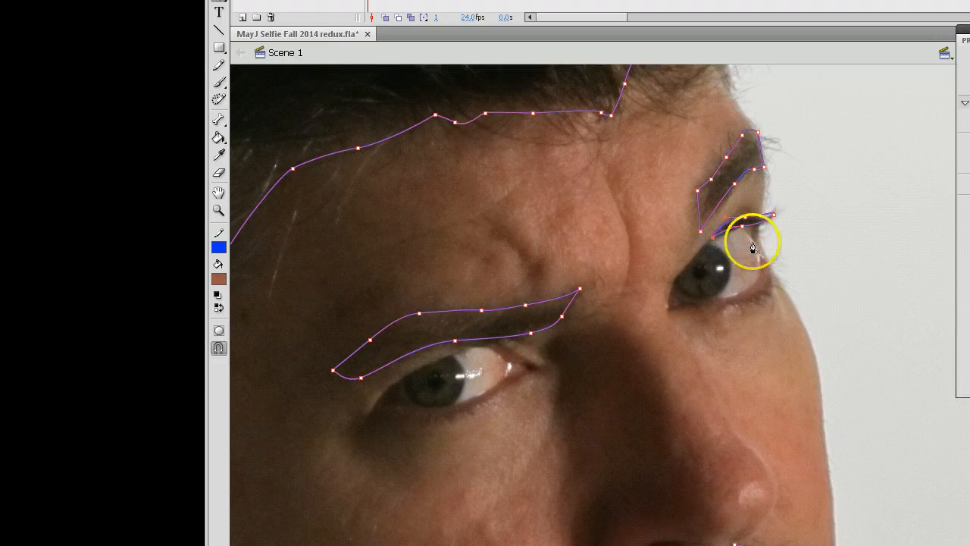
mouse_move(666, 260)
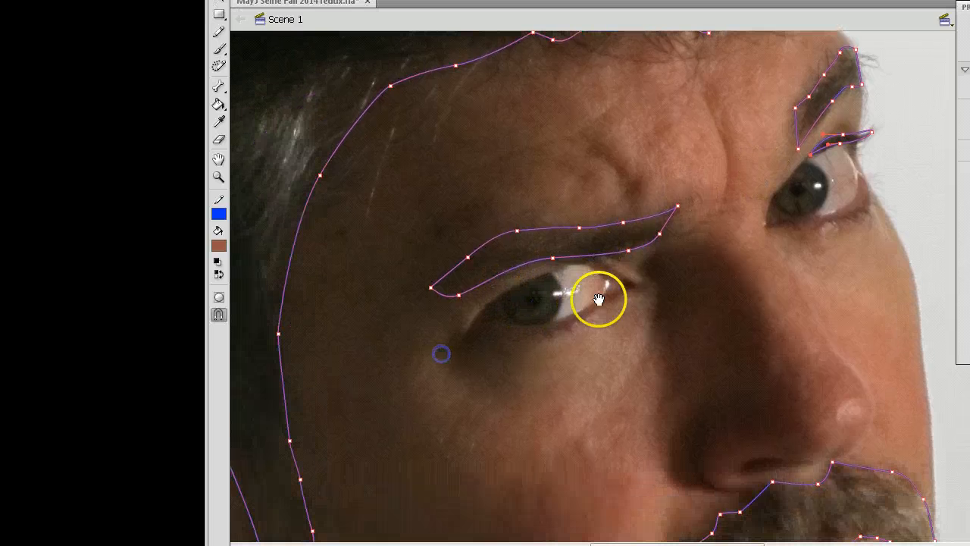
mouse_move(775, 226)
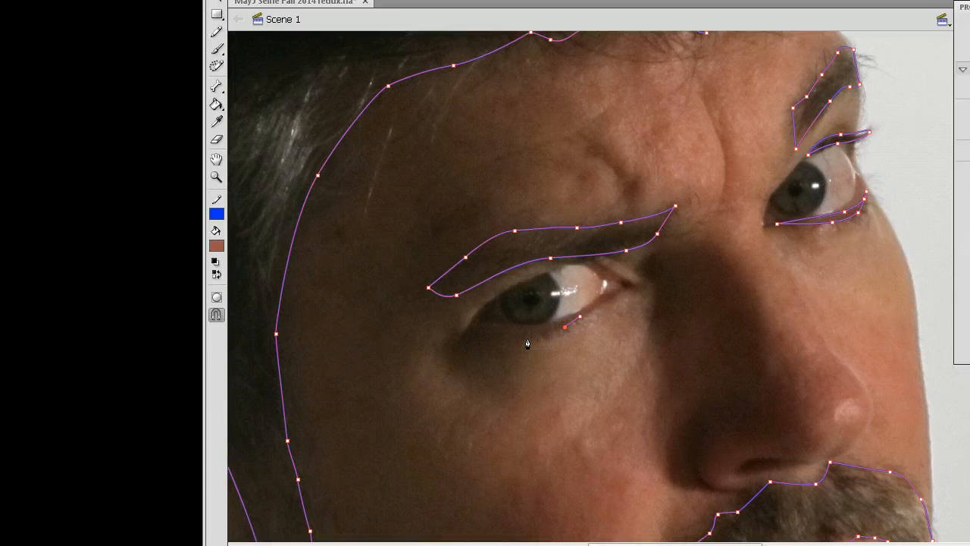
Pen-trace a curved lower eyelid line under the left eye.
click(531, 333)
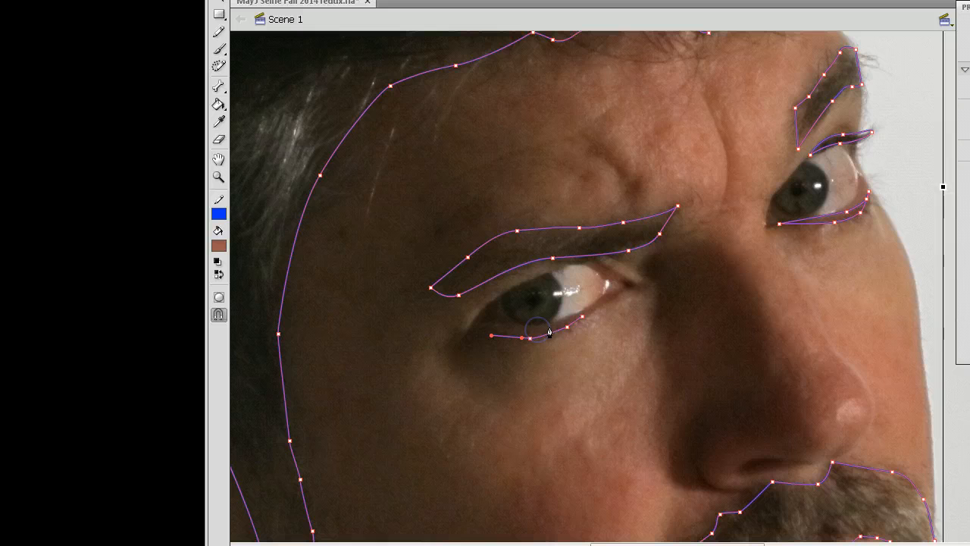
drag(534, 333, 567, 318)
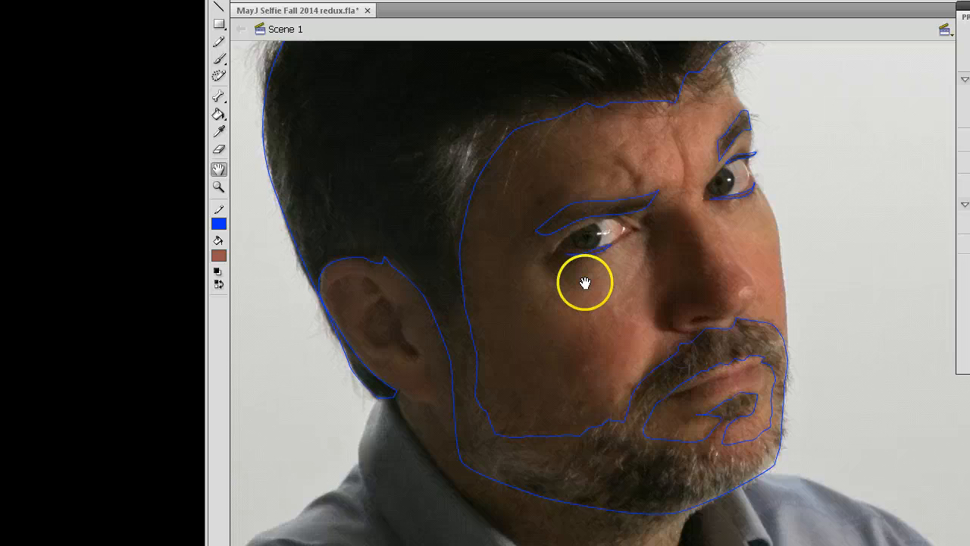
Pan the view to bring the eyebrows and hairline into view.
drag(583, 284, 523, 182)
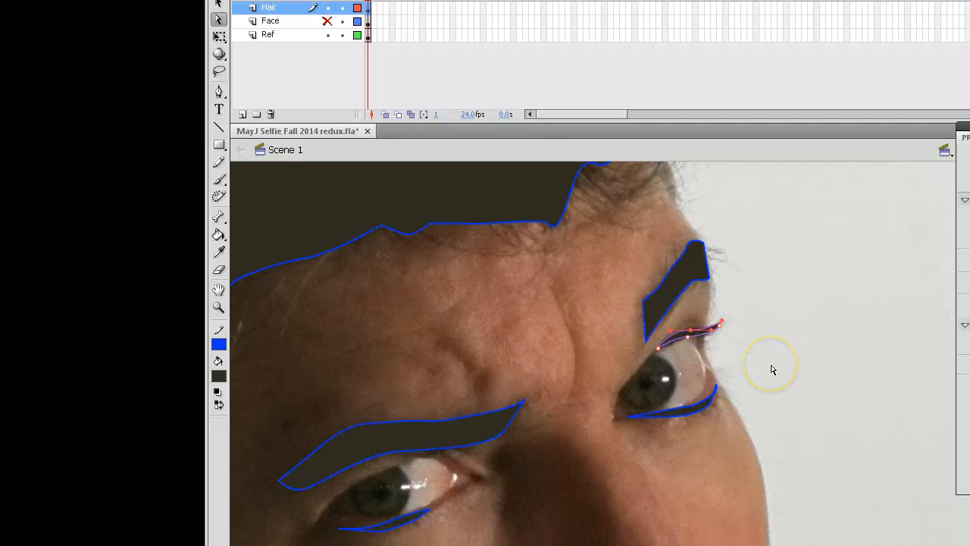
mouse_move(772, 370)
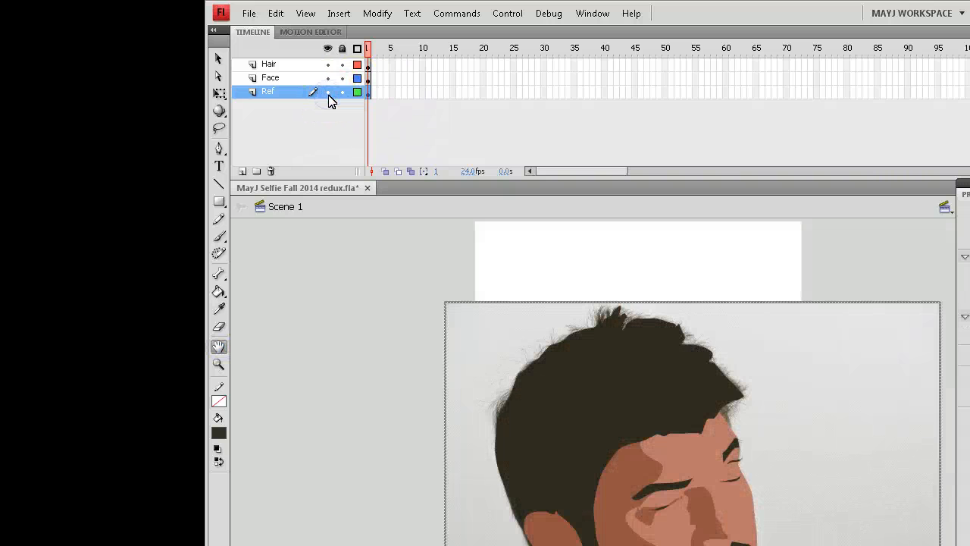
click(328, 48)
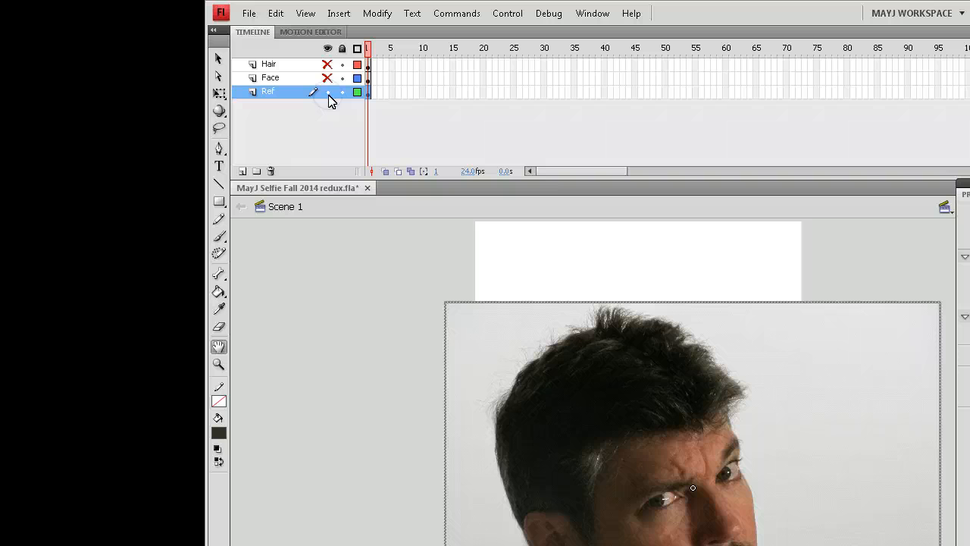
click(329, 81)
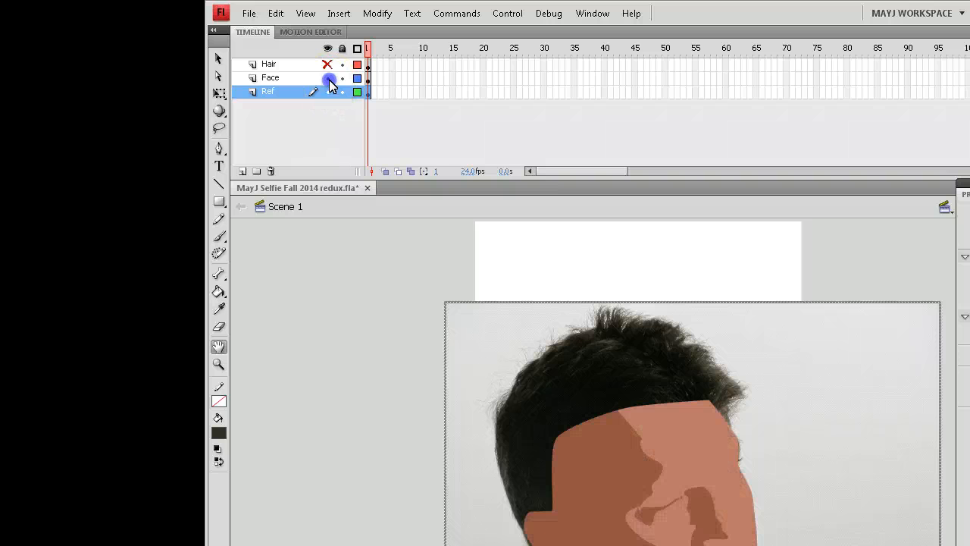
click(328, 64)
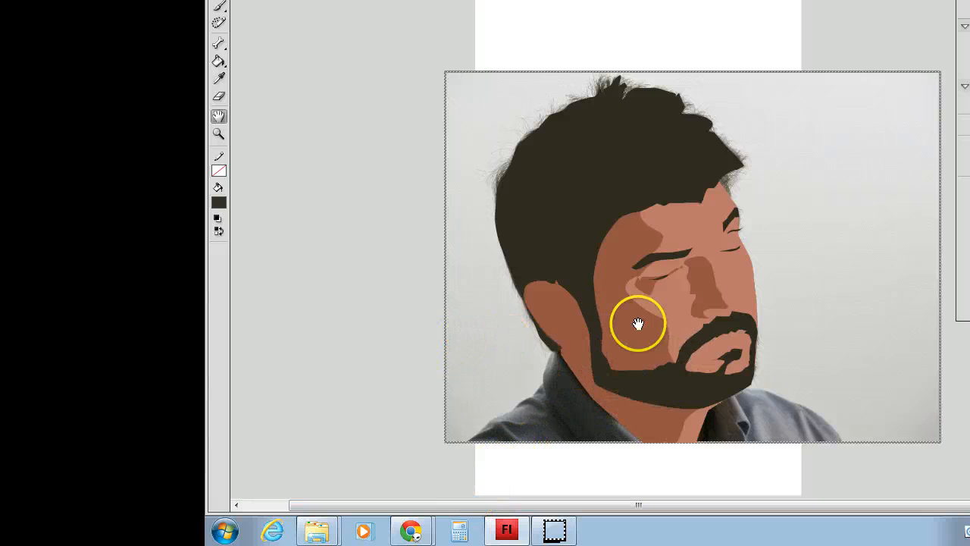
click(250, 13)
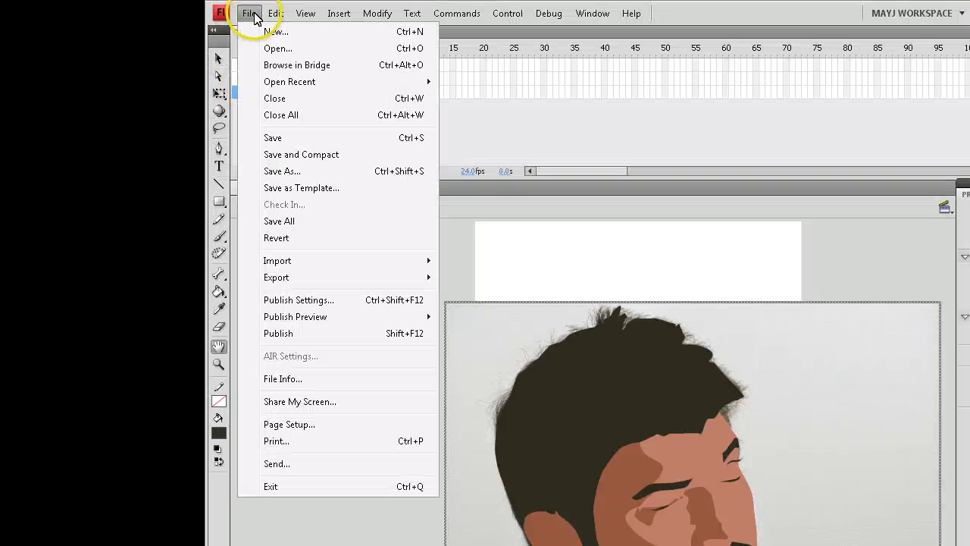
mouse_move(286, 188)
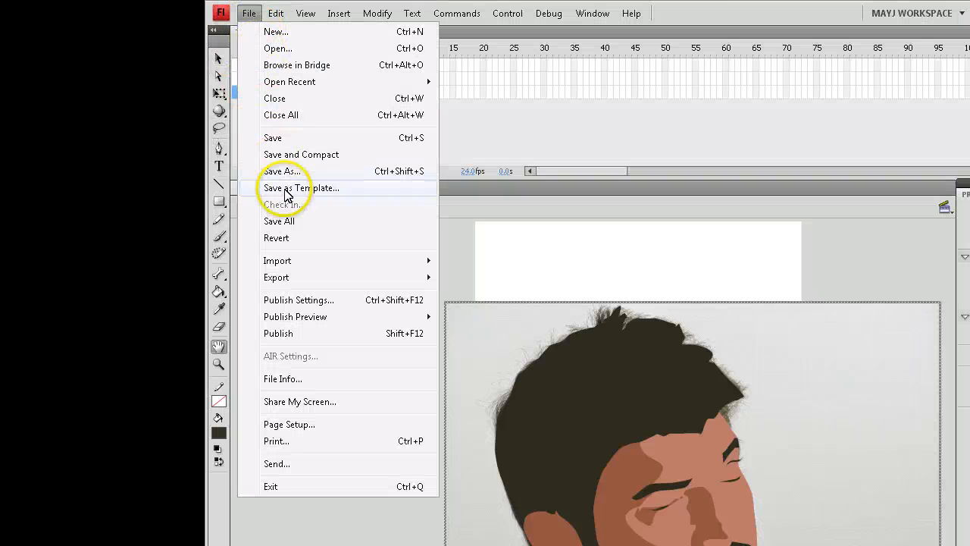
mouse_move(277, 276)
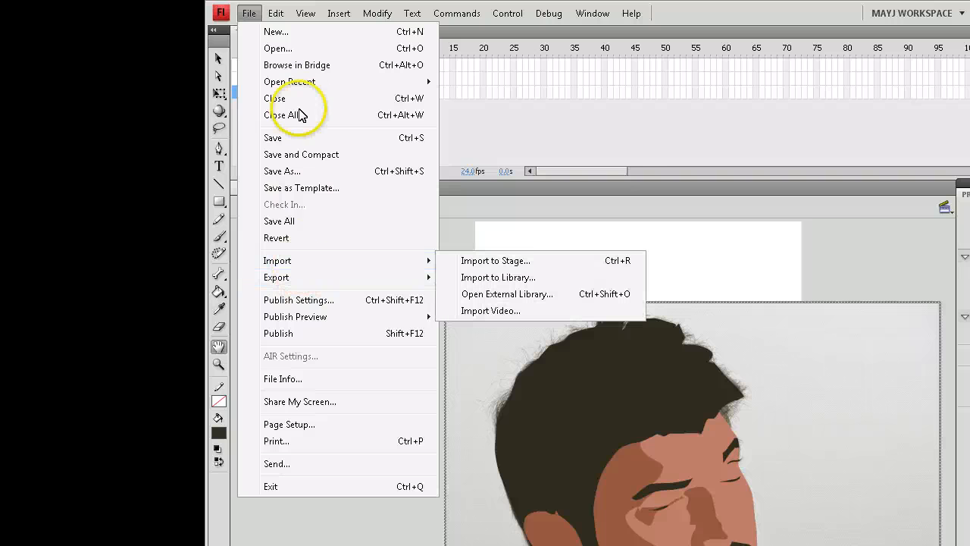
click(531, 102)
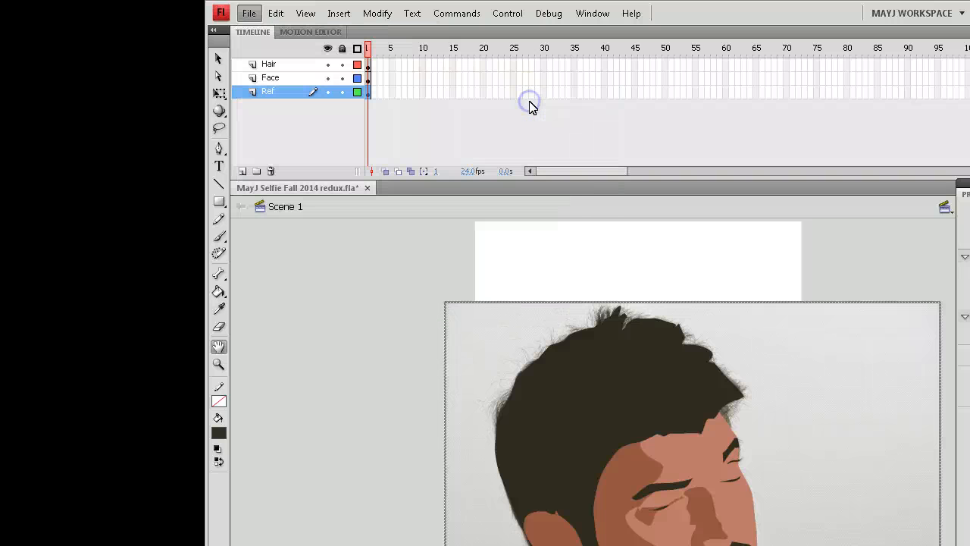
Open MayJ Selfie Fall 2014.fla, hide Ref, and show Face, Hair, Hair Highlights and Shadows.
click(428, 180)
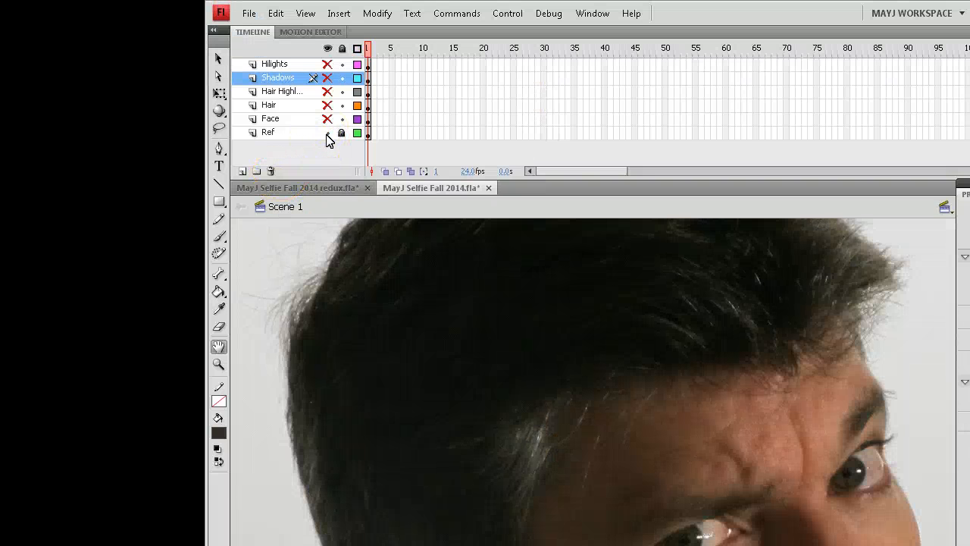
click(328, 132)
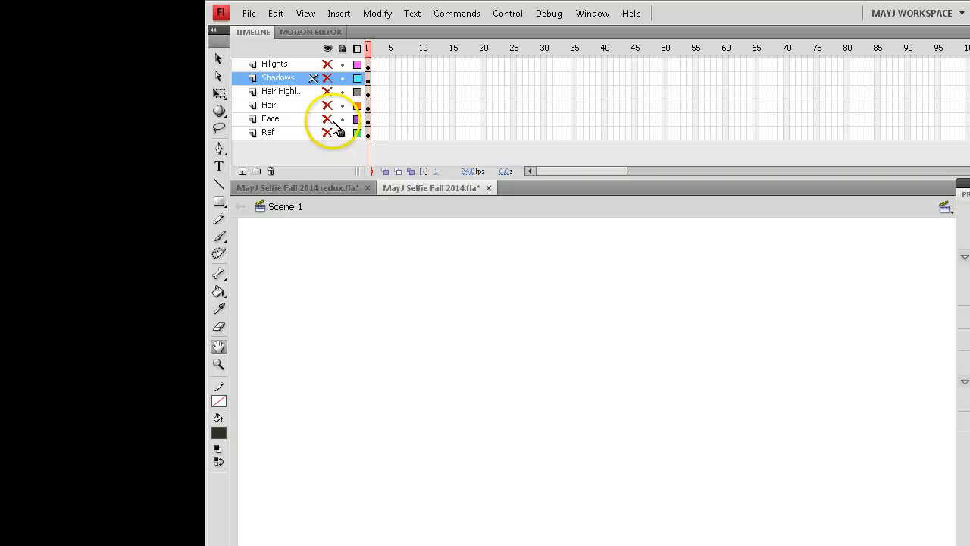
click(326, 119)
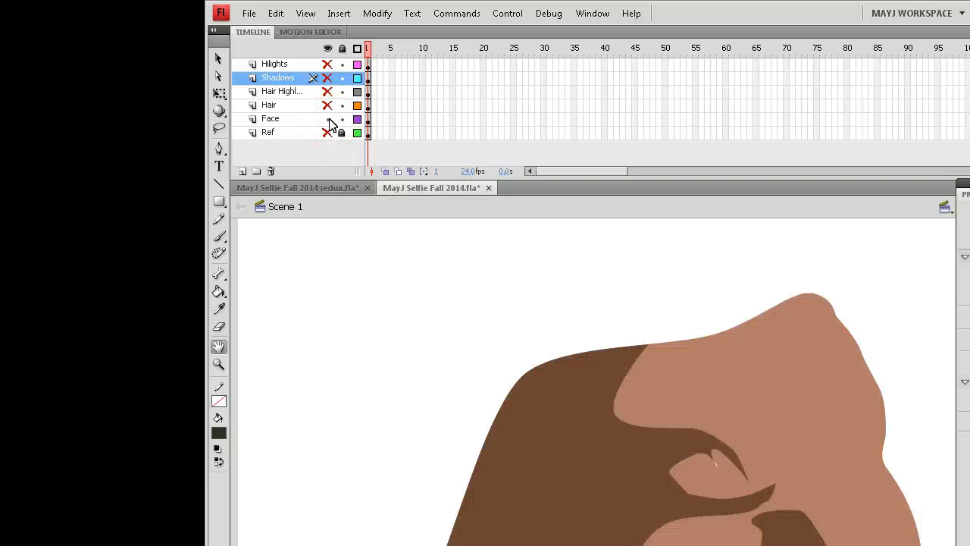
click(327, 105)
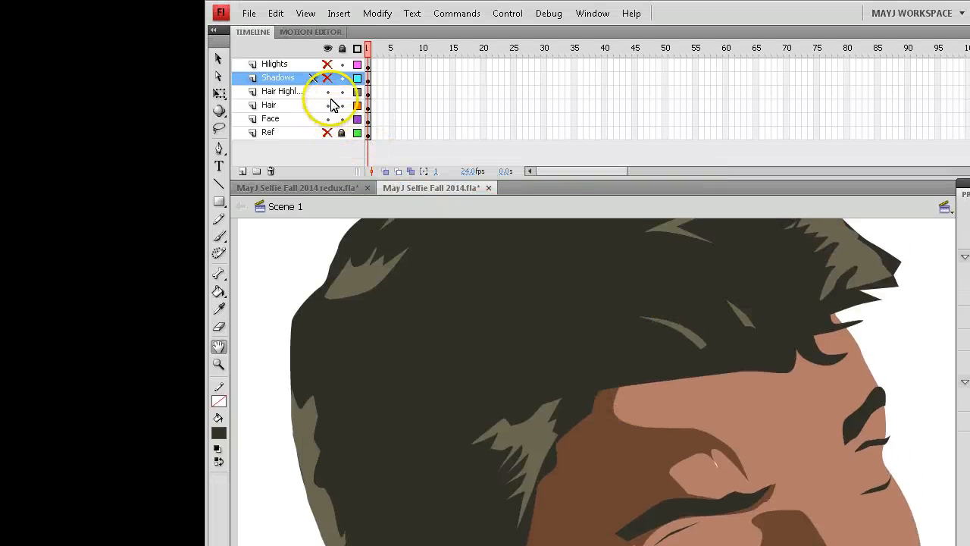
click(328, 78)
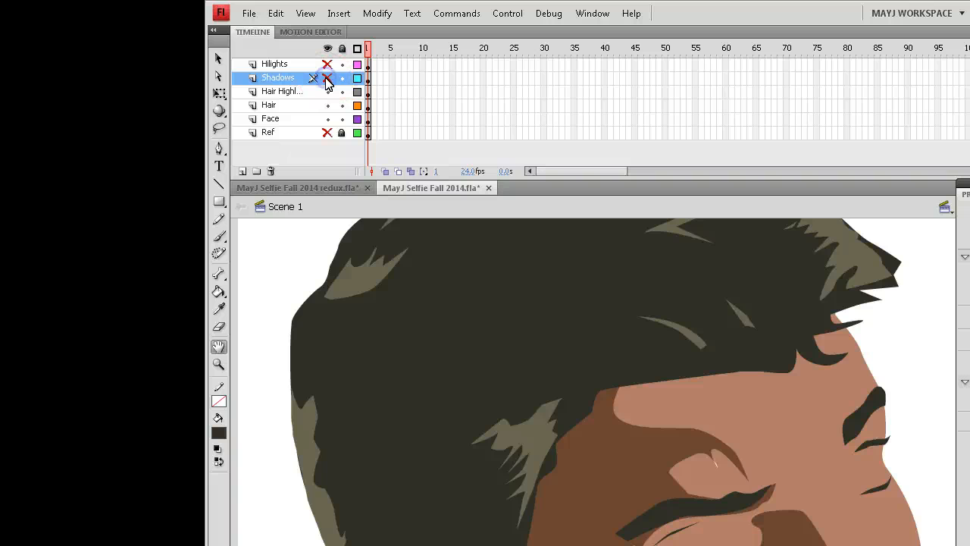
click(327, 77)
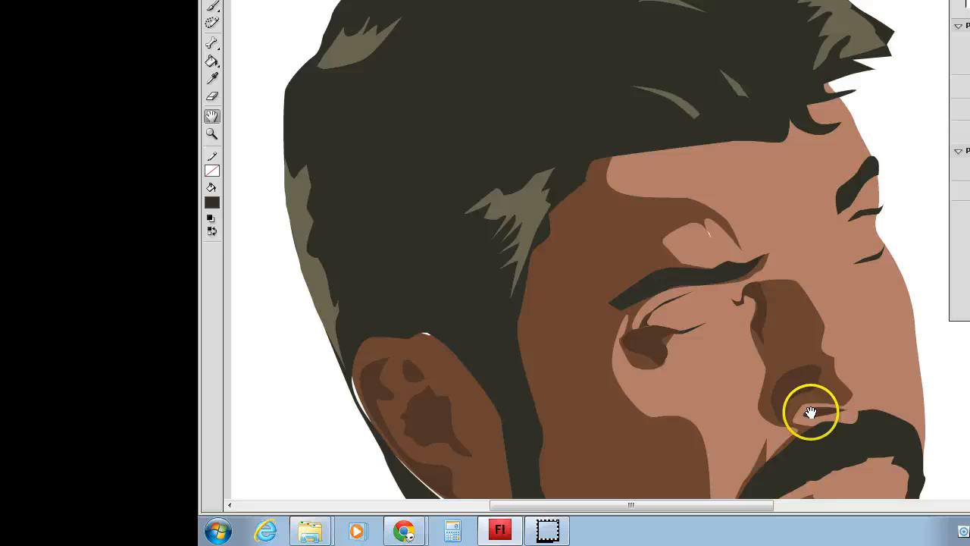
Pan across the portrait, turn all artwork layers back on, and zoom out.
drag(811, 413, 394, 372)
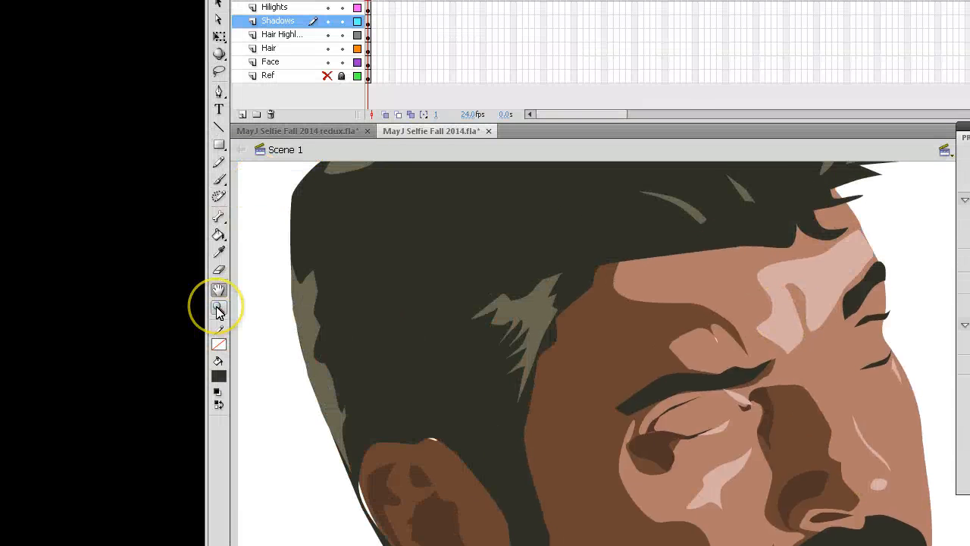
mouse_move(220, 307)
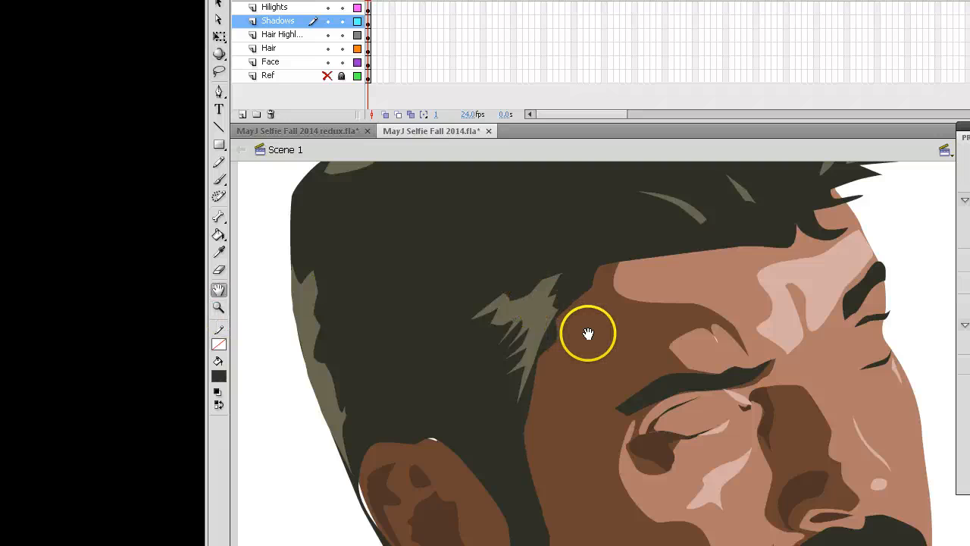
drag(587, 334, 431, 181)
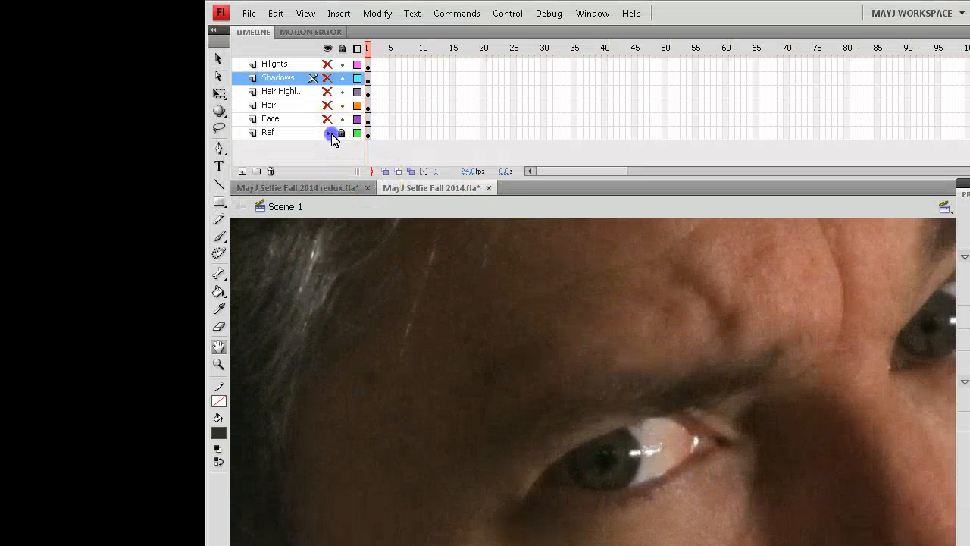
click(341, 132)
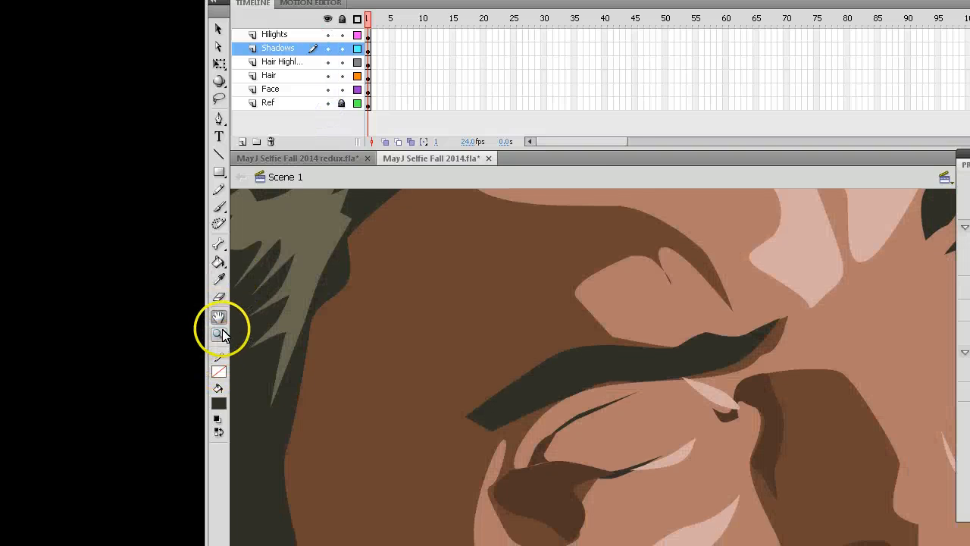
click(218, 327)
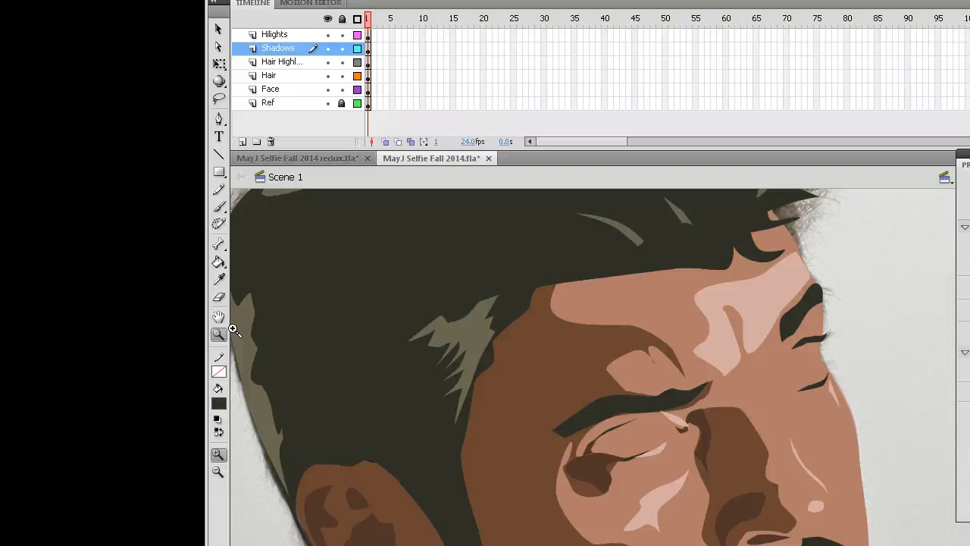